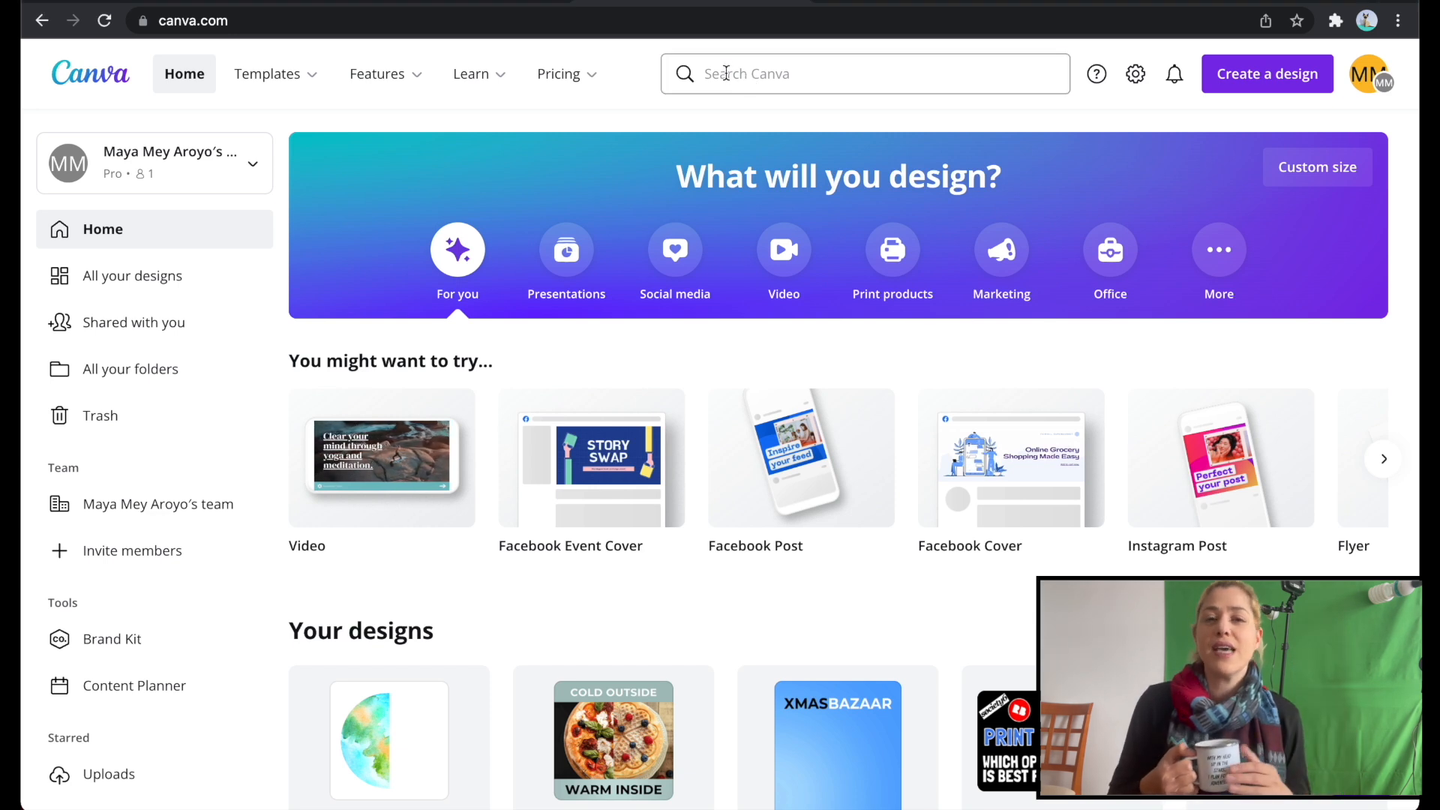
- Create a new blank A4 Document by searching 'a4' from the Canva home page
left_click(826, 73)
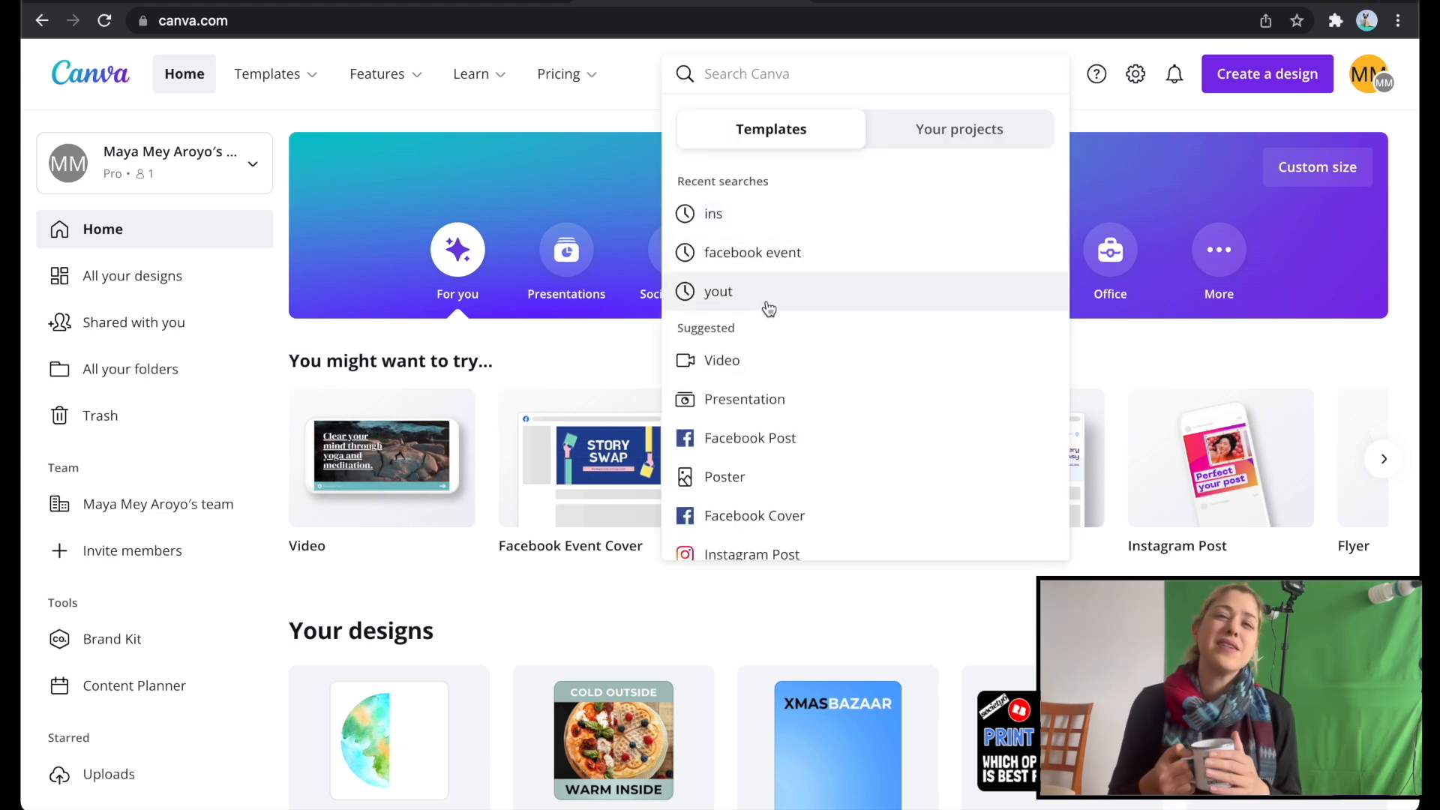
type("a4")
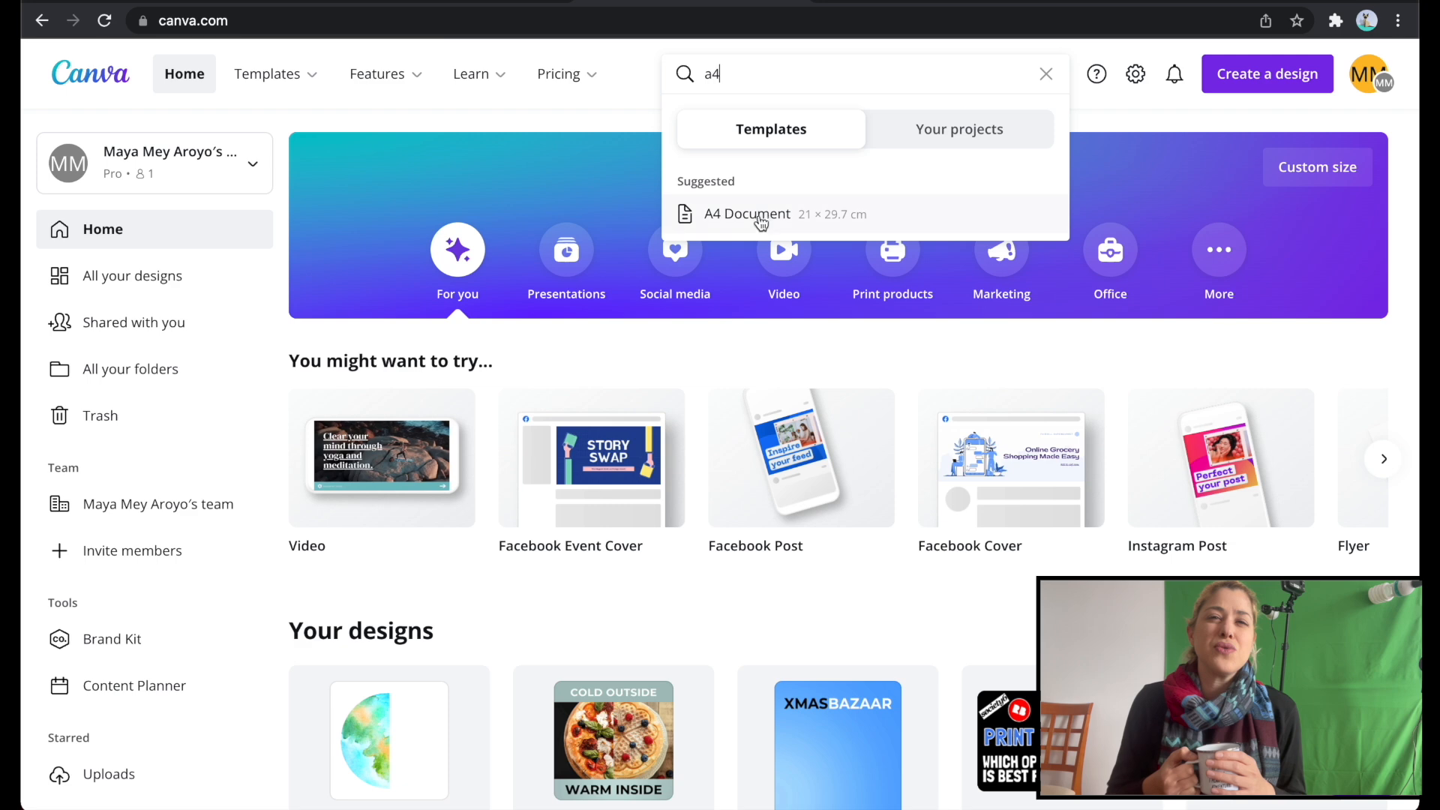
left_click(747, 213)
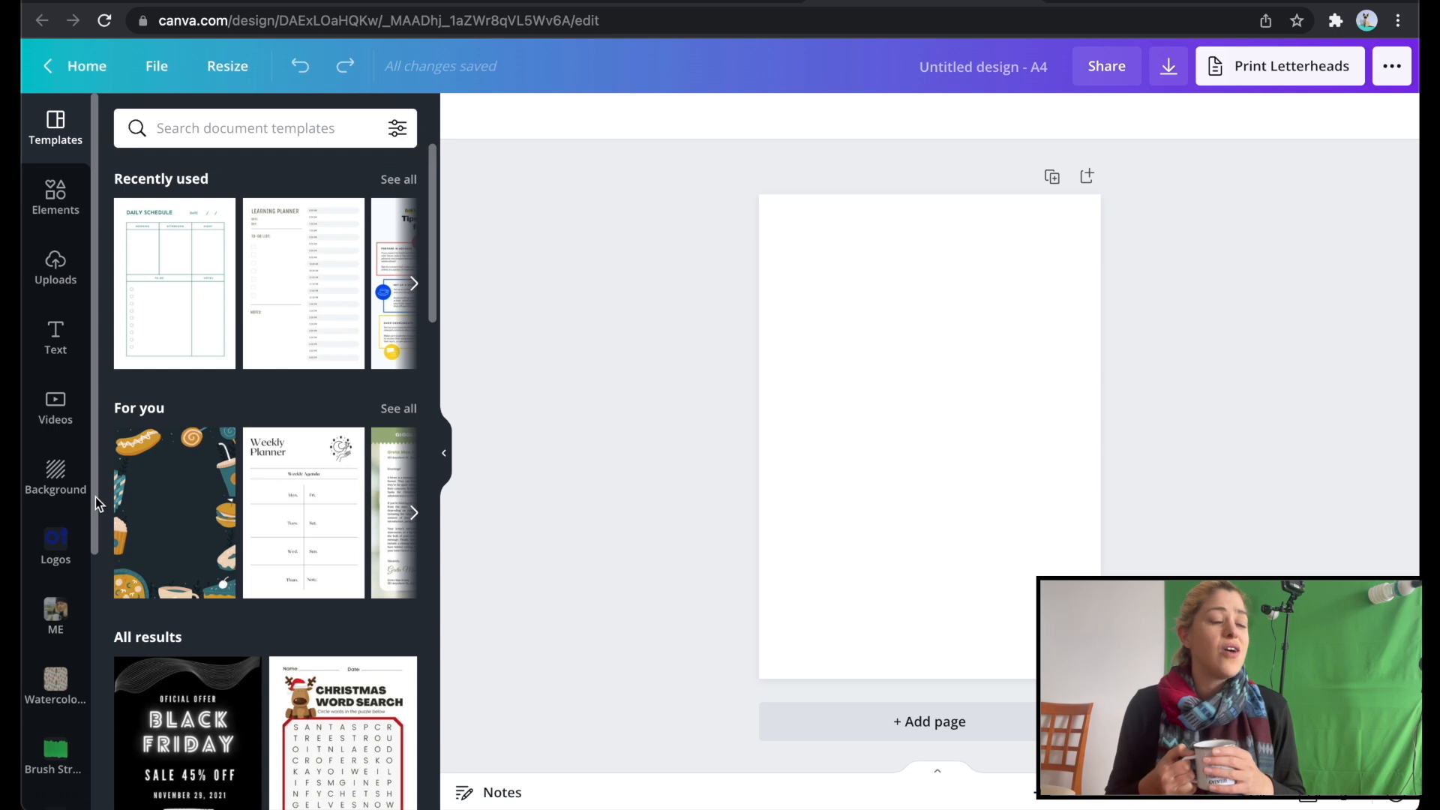
- Launch the Draw (Beta) app on the blank A4 page from the More apps search
scroll("down", 3)
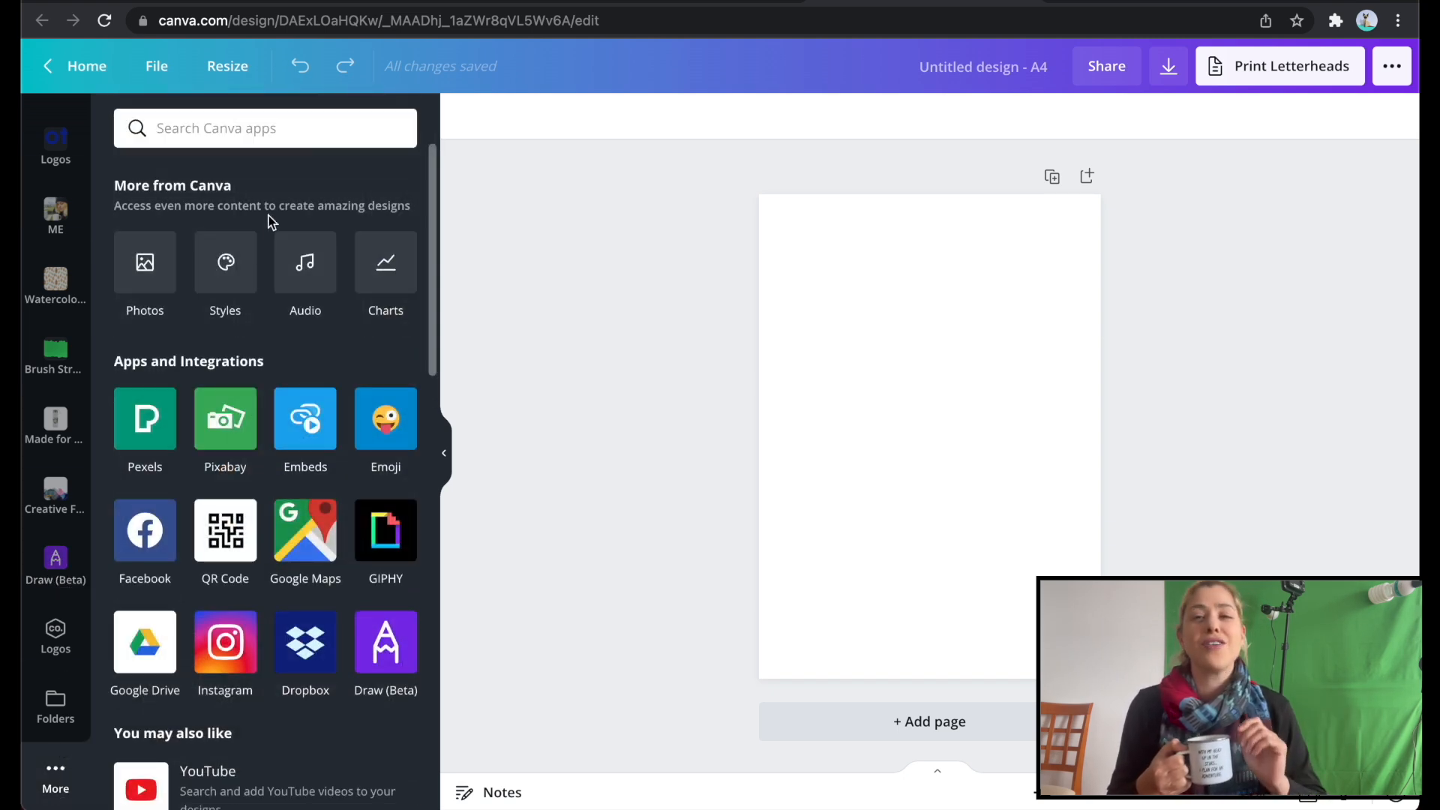
type("draw")
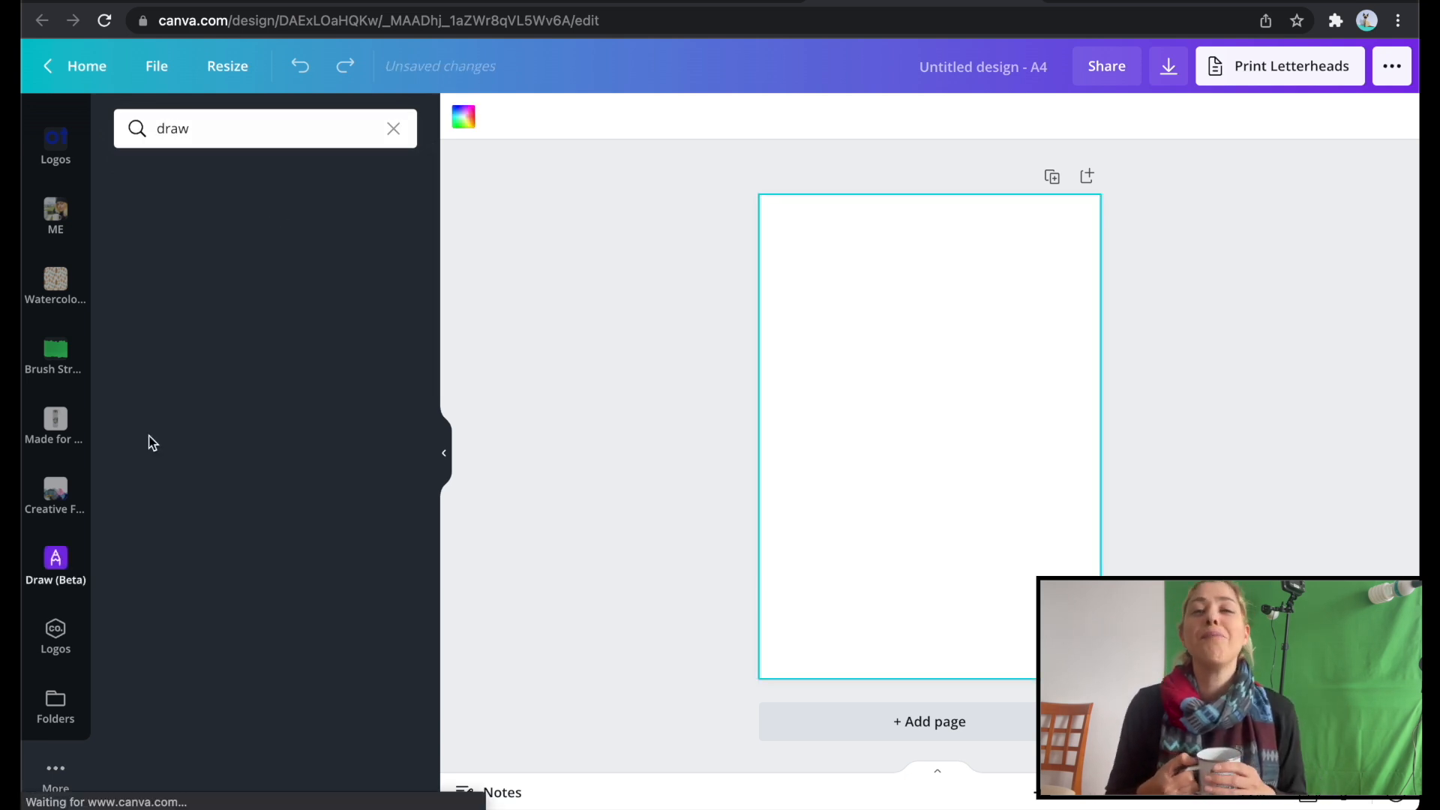
left_click(56, 566)
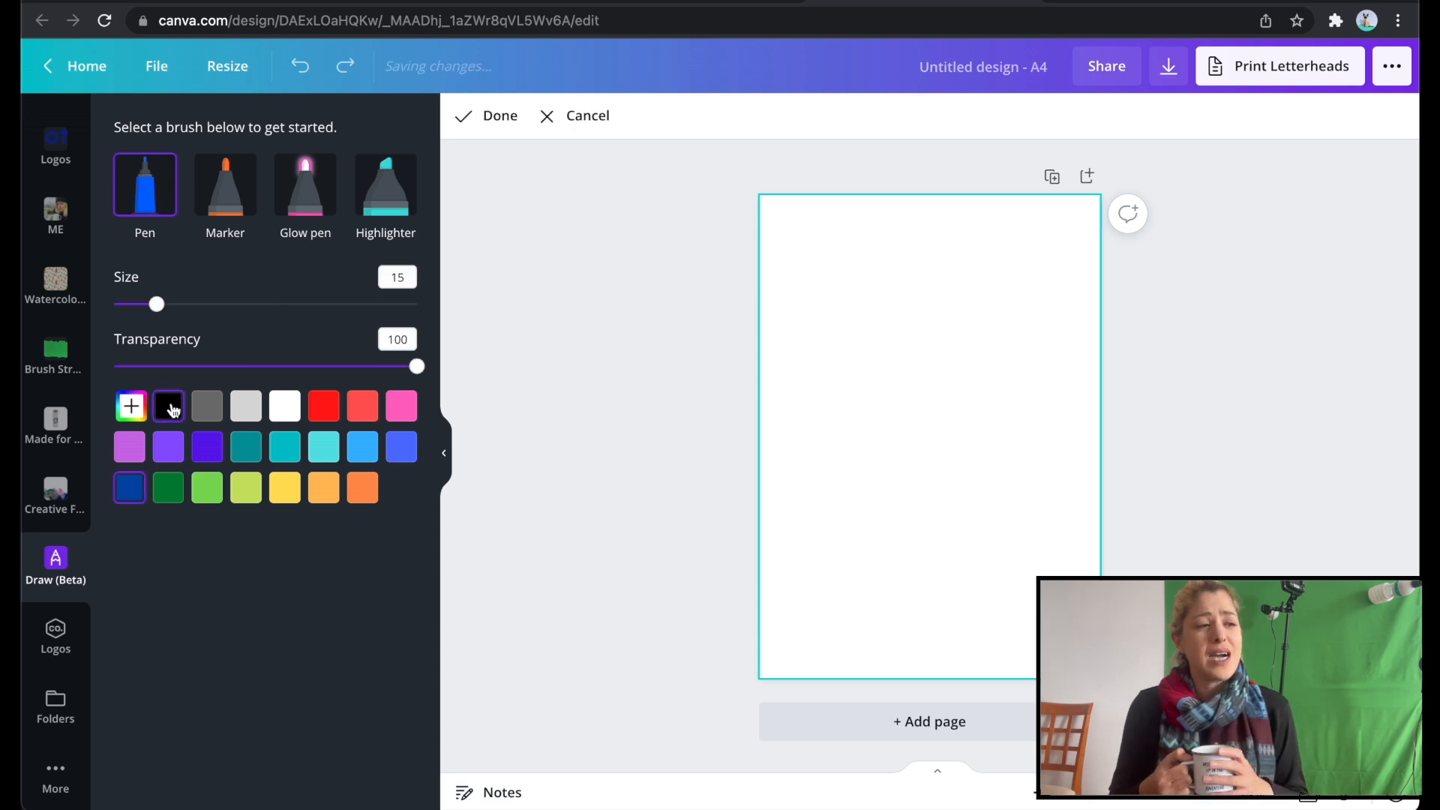
- Draw thin and thick black test strokes, then try other brushes with larger sizes and colours
left_click_drag(805, 261, 915, 240)
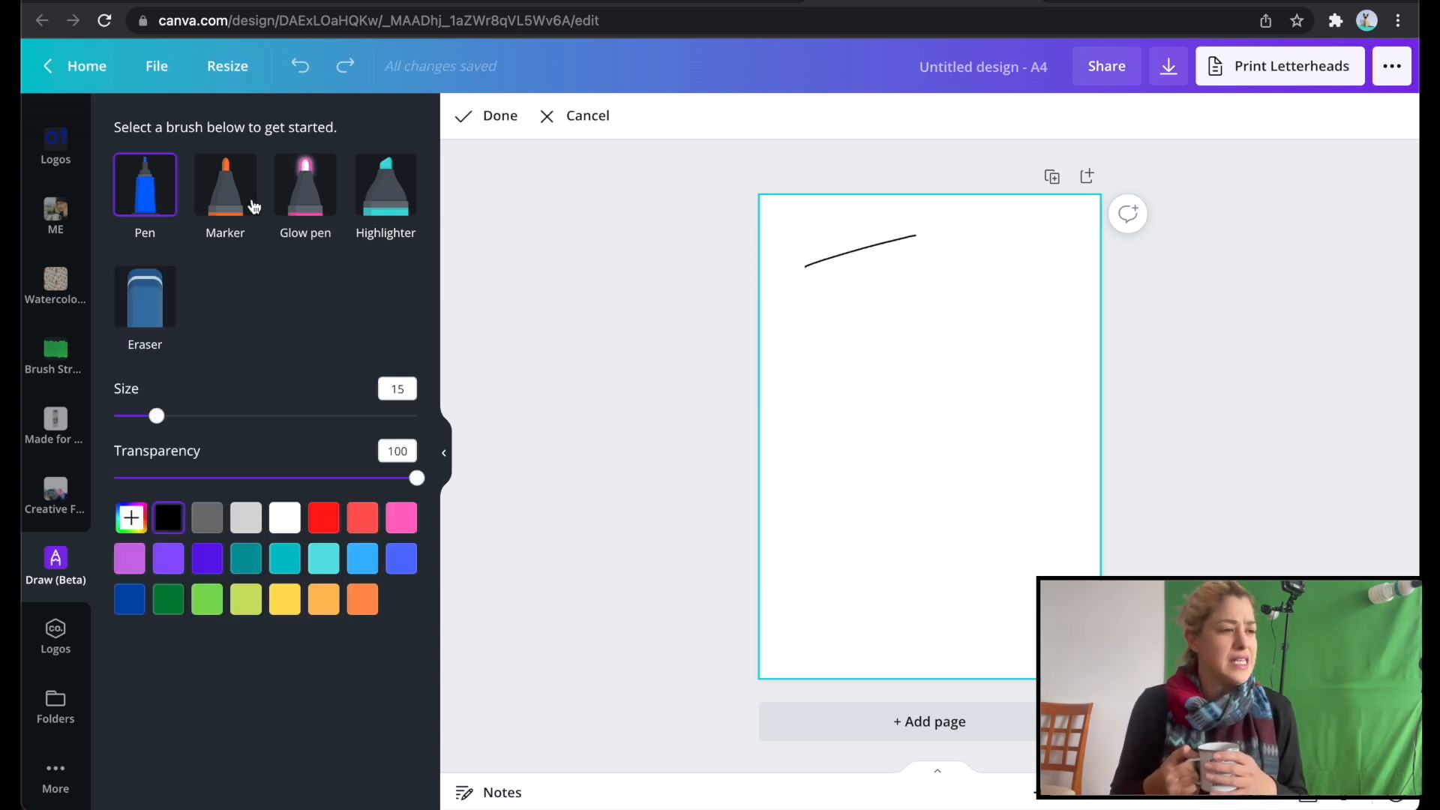
left_click_drag(780, 315, 981, 261)
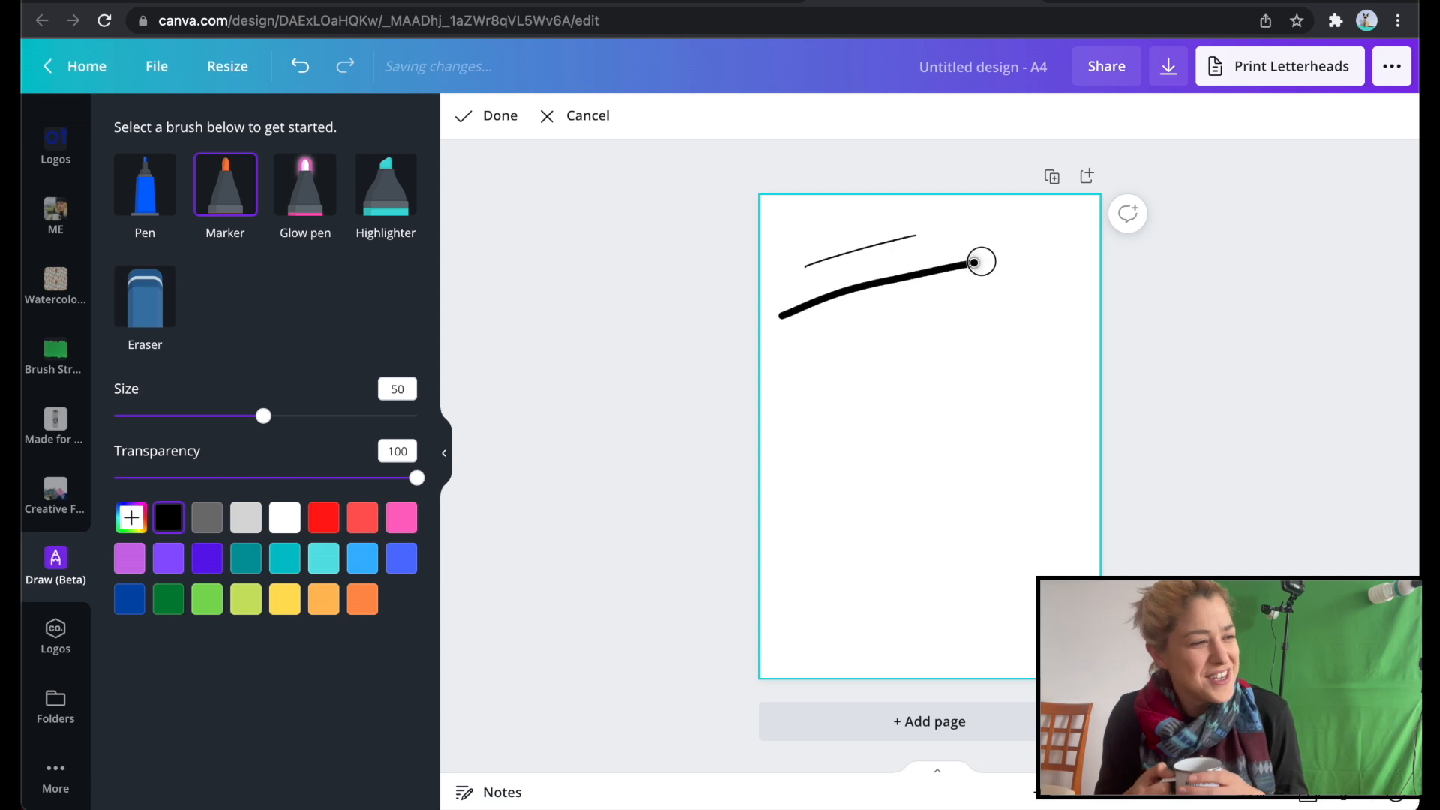
left_click(305, 183)
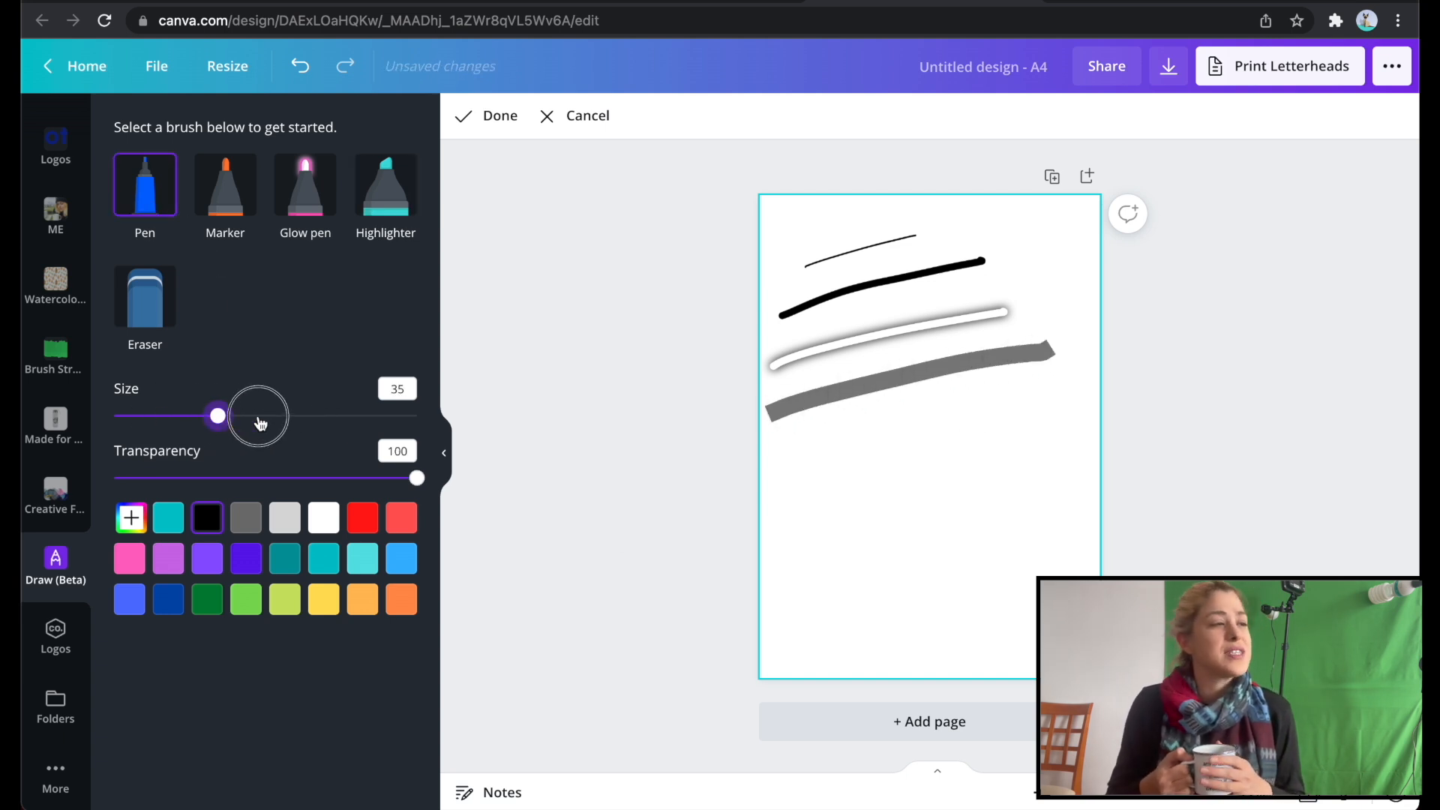
left_click_drag(216, 415, 249, 415)
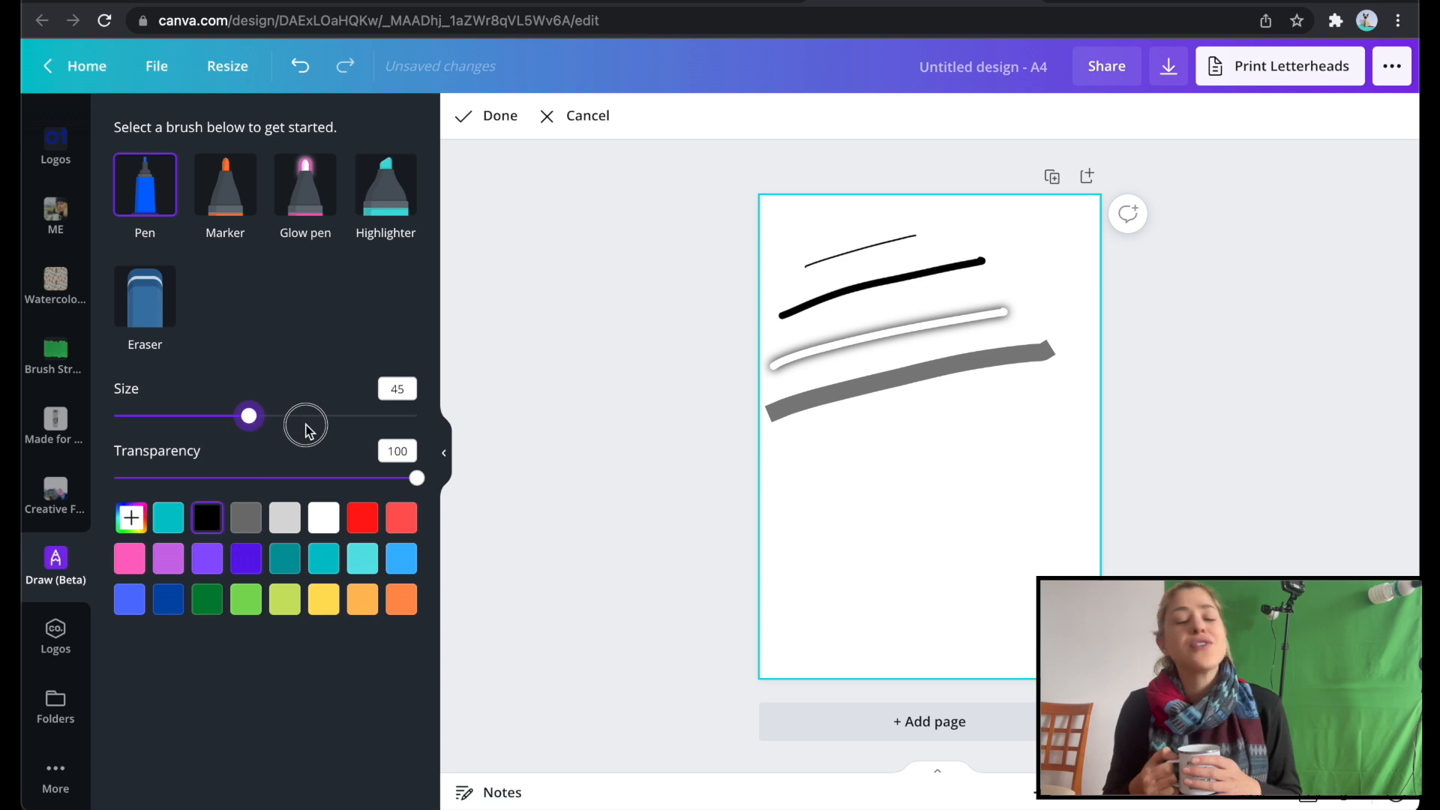
left_click_drag(247, 416, 307, 416)
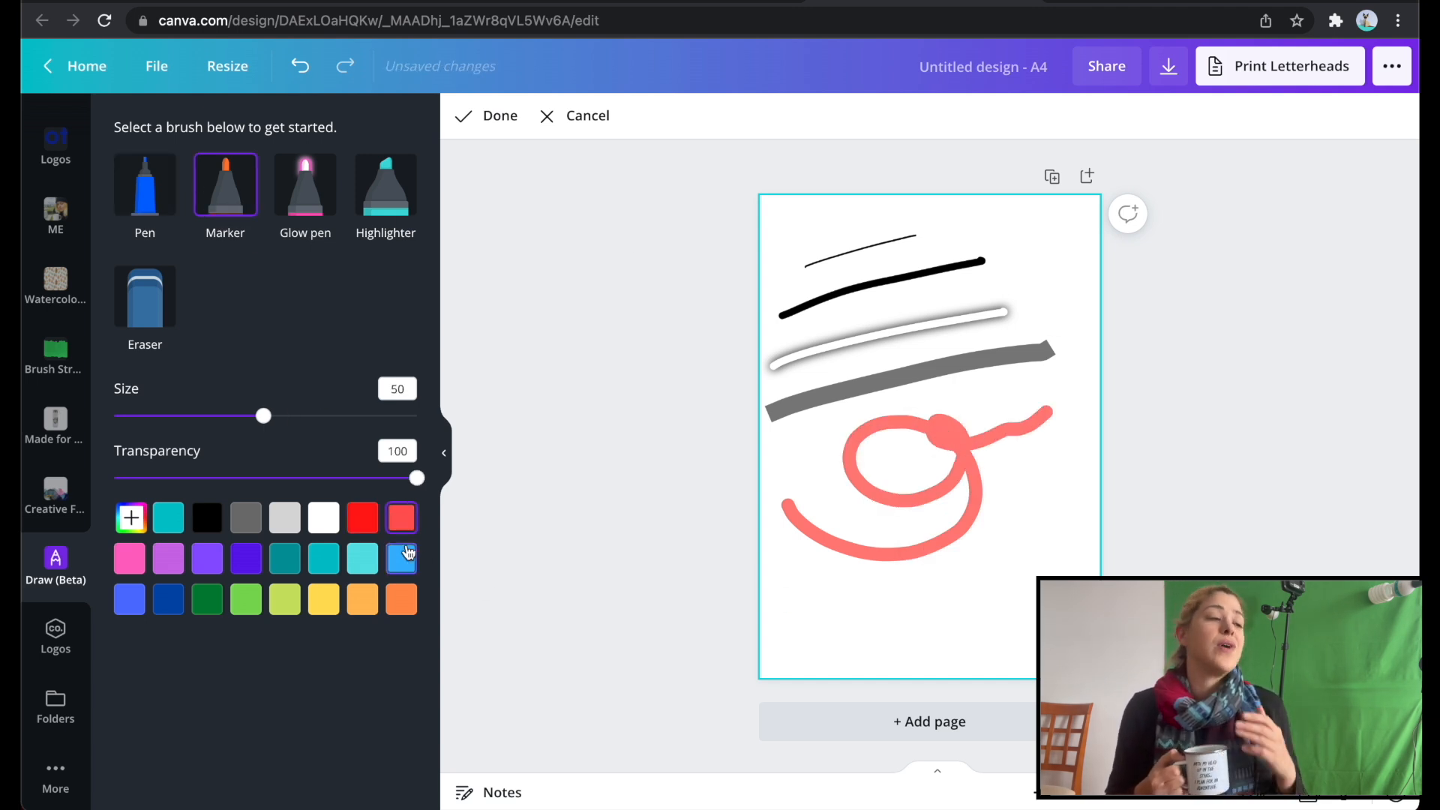
left_click_drag(262, 415, 362, 415)
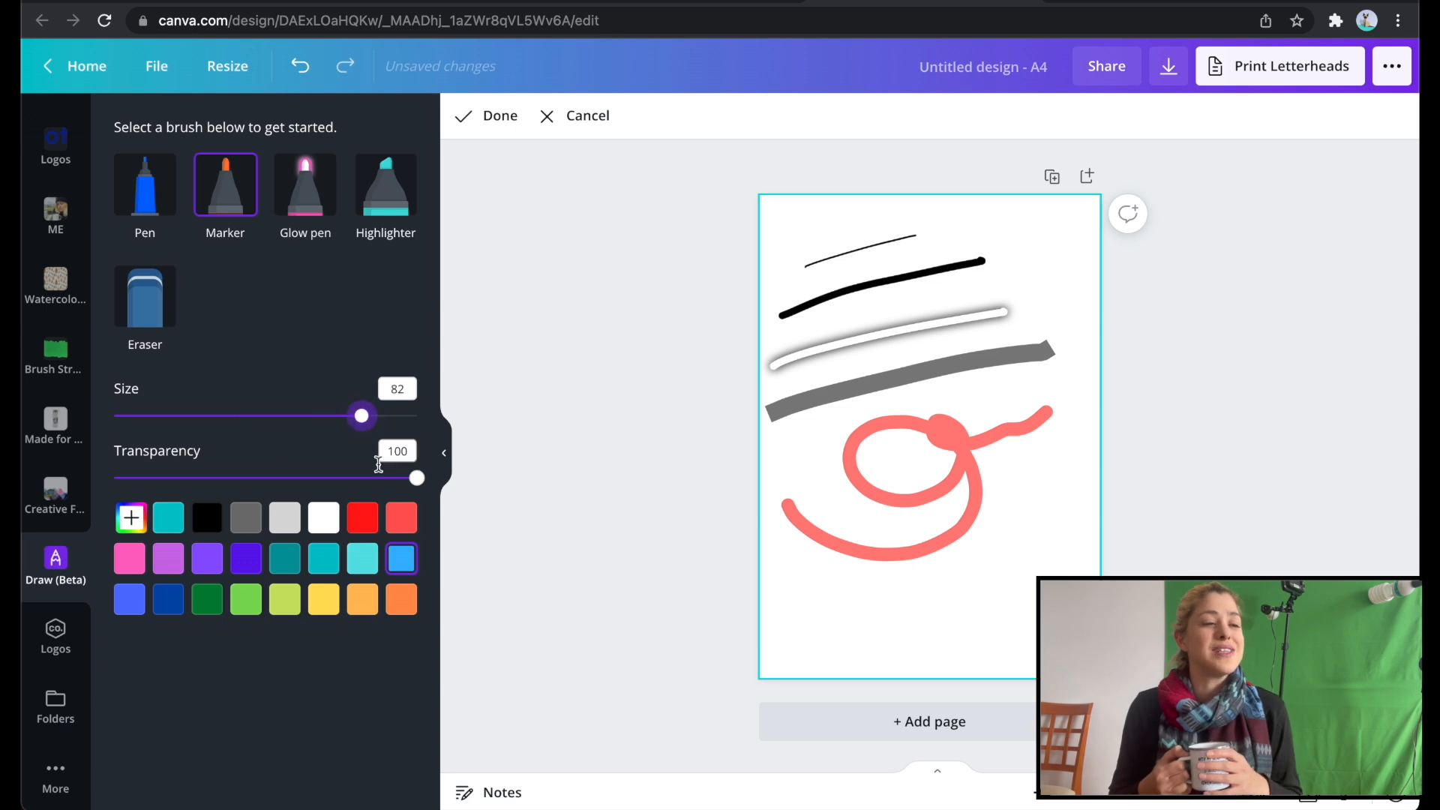
left_click_drag(415, 477, 281, 477)
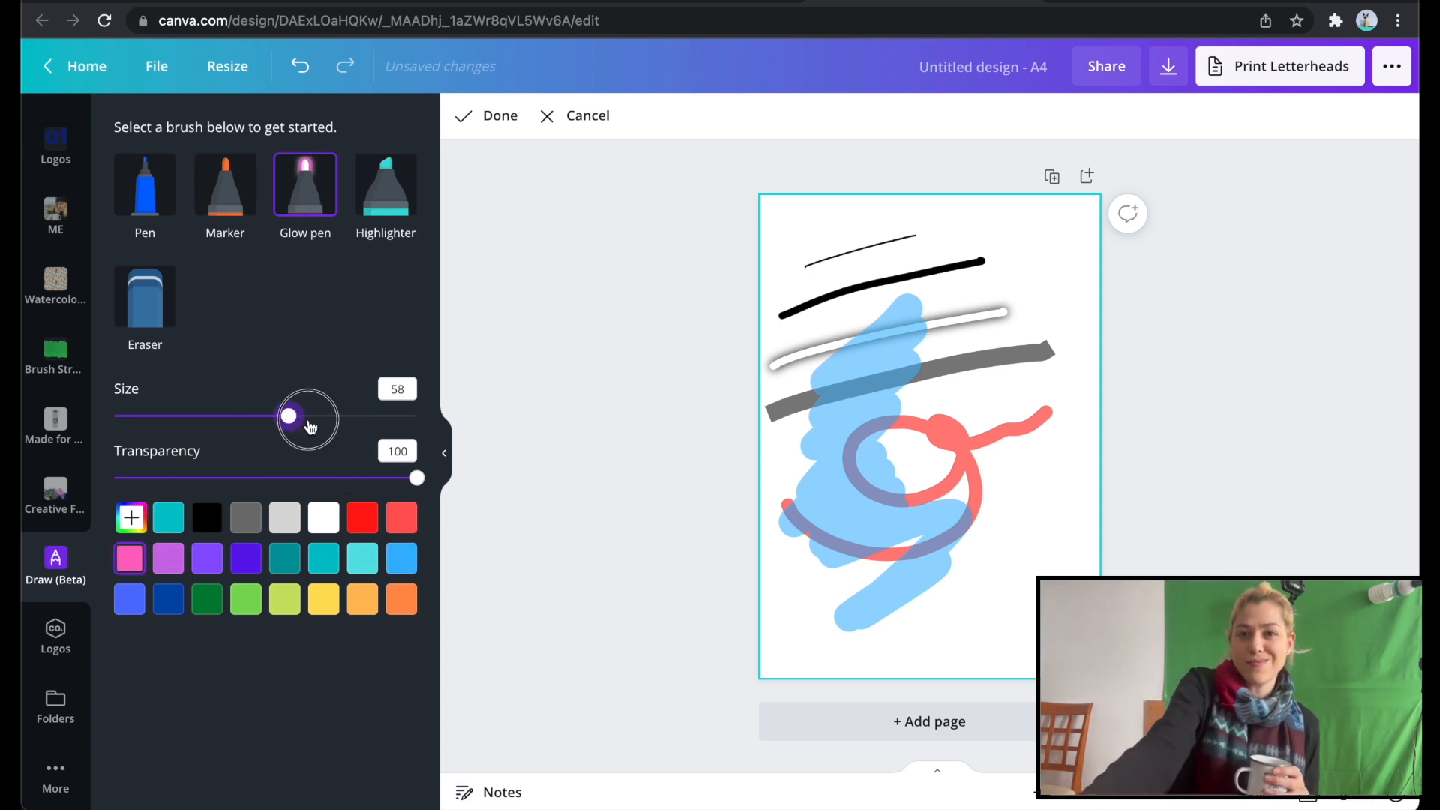
- Paint large purple swirls, fine purple hatch marks and translucent purple Highlighter blocks over the page
left_click_drag(290, 418, 408, 415)
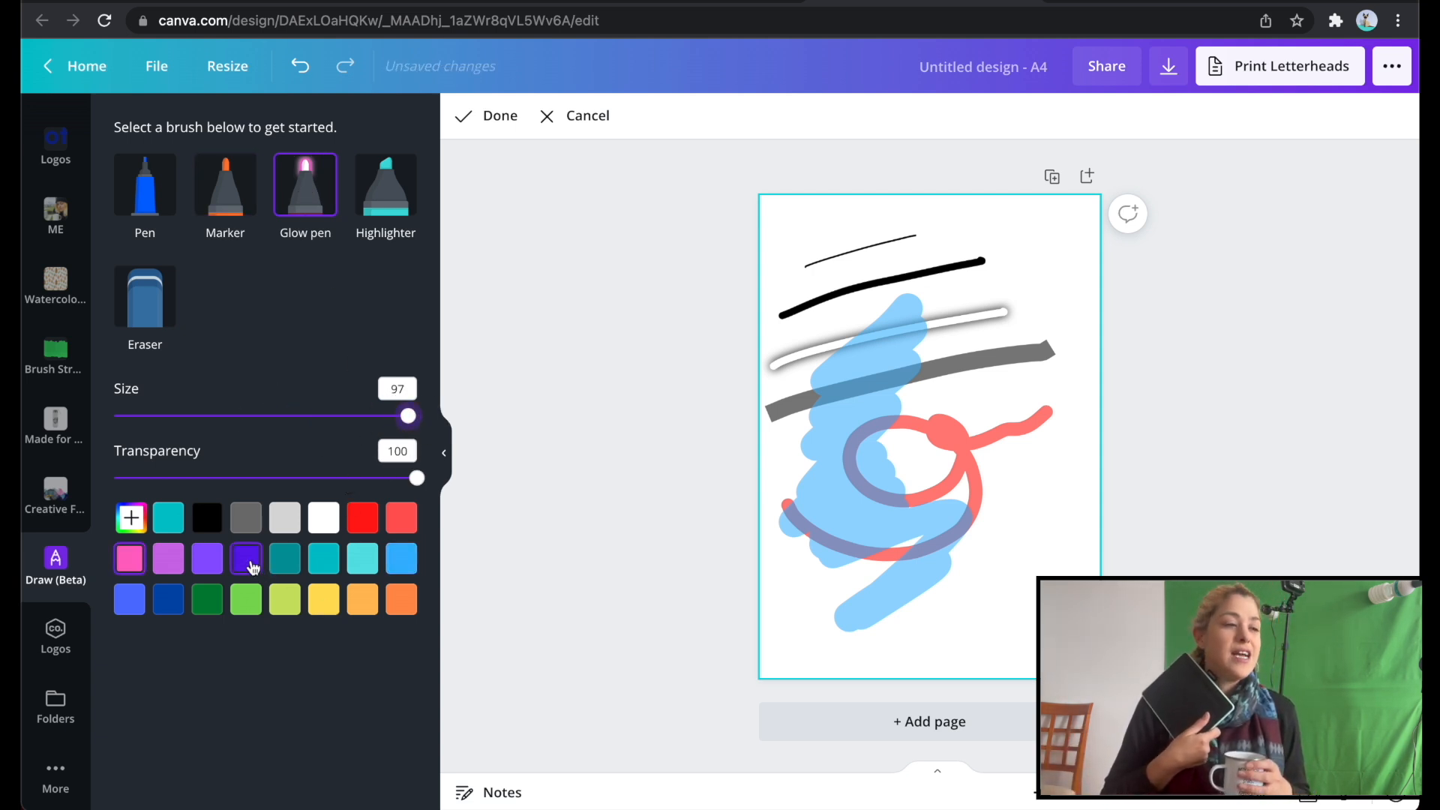
left_click(244, 558)
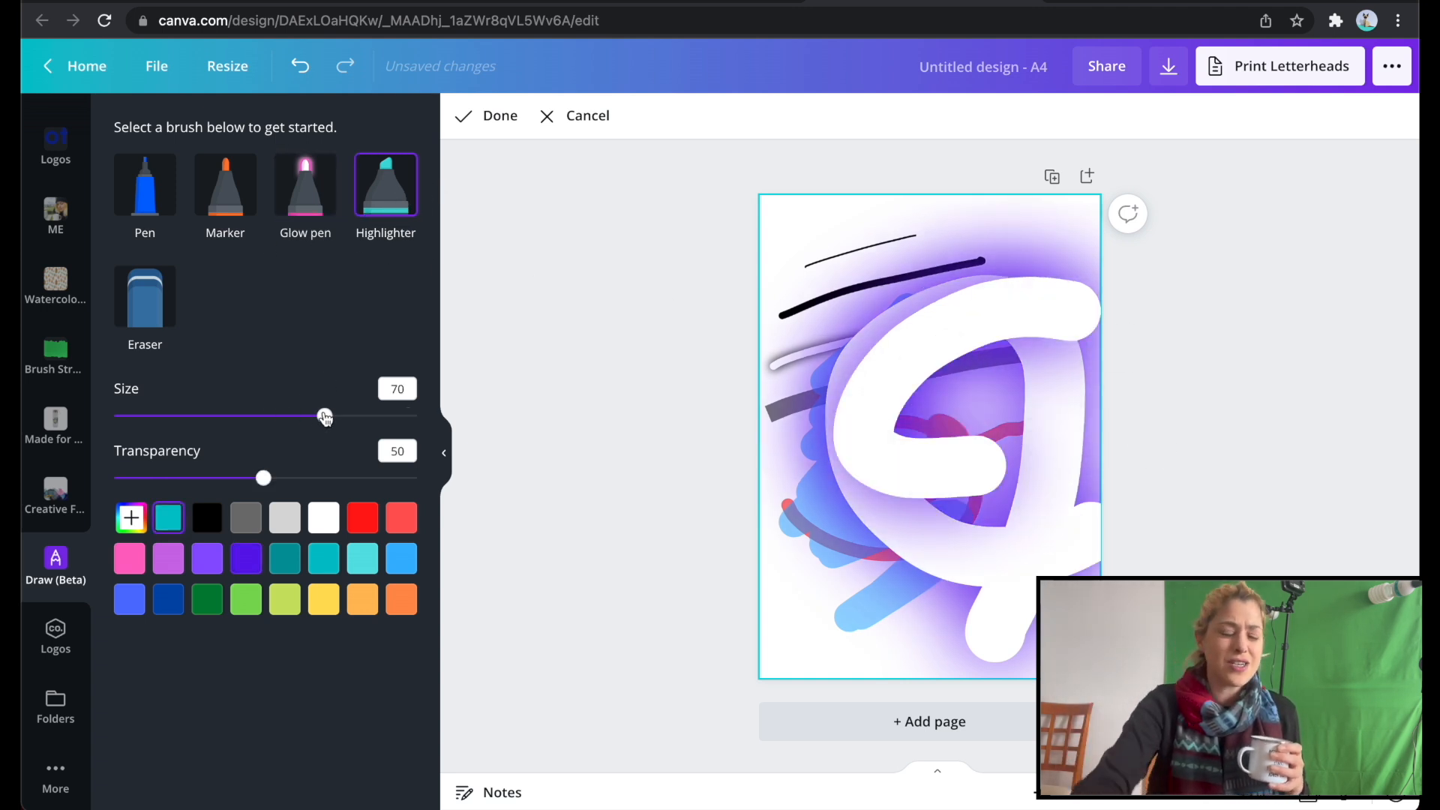
left_click_drag(325, 415, 146, 415)
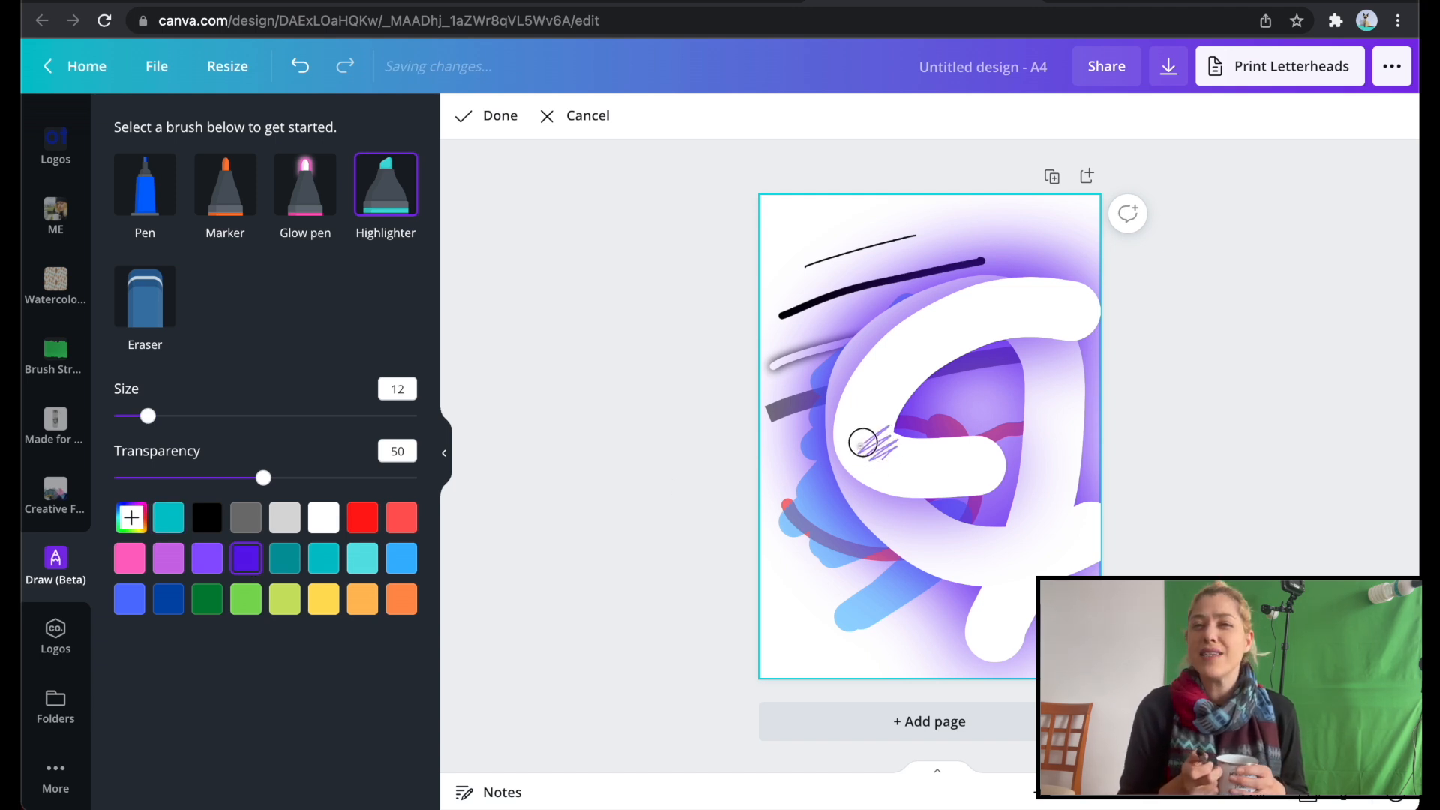
left_click_drag(148, 415, 411, 415)
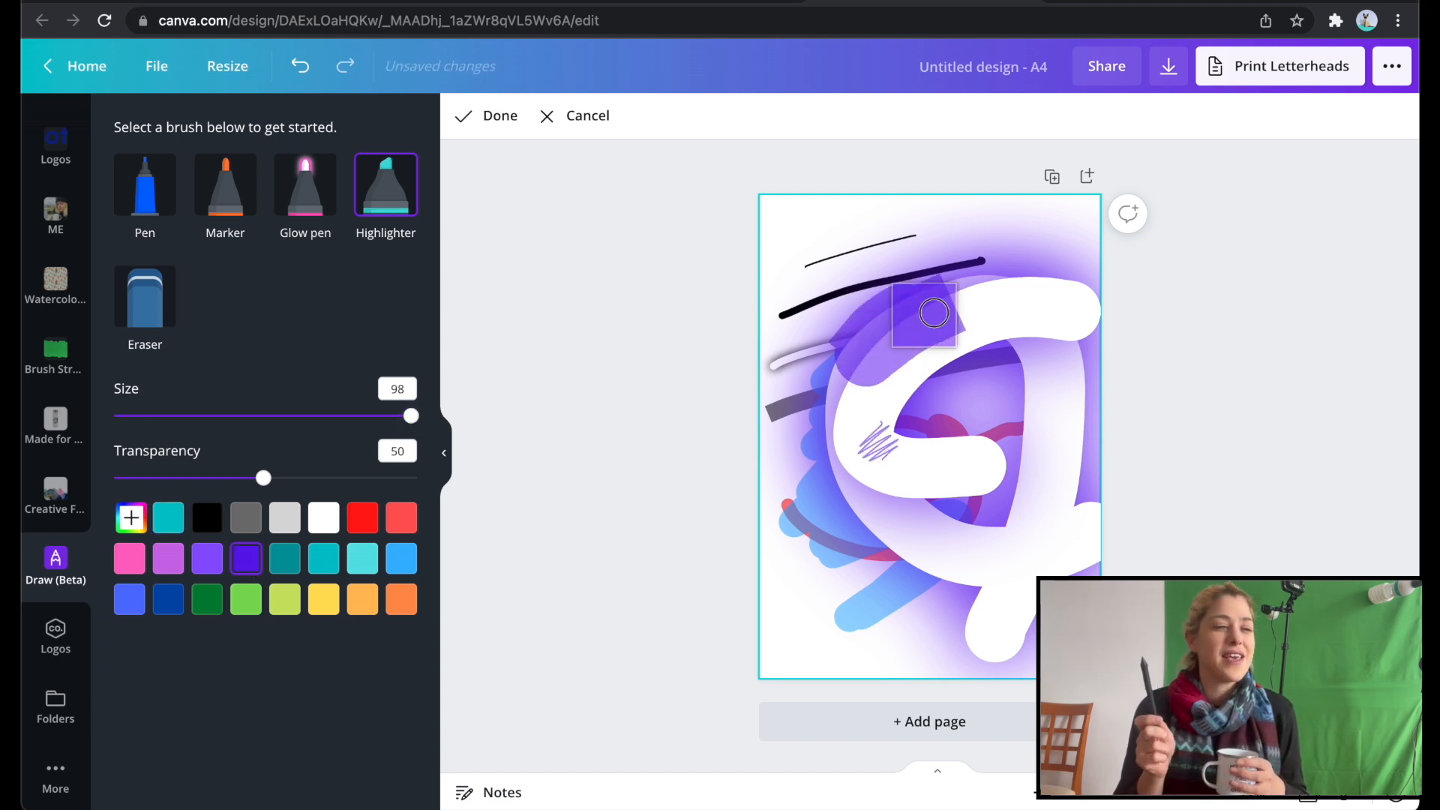
left_click_drag(264, 477, 411, 477)
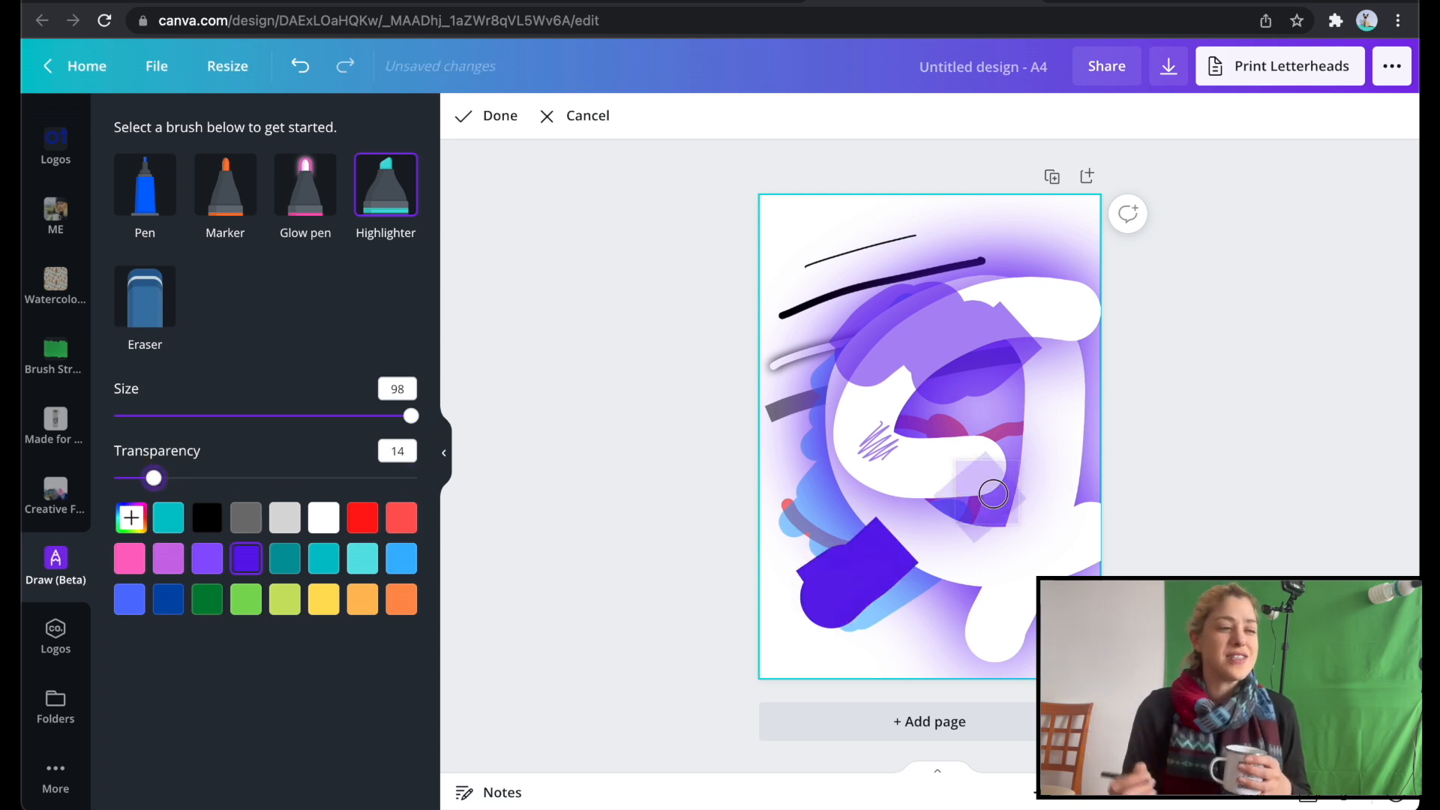
- Erase patches through the top black strokes with a larger Eraser and apply the drawing with Done
left_click(144, 296)
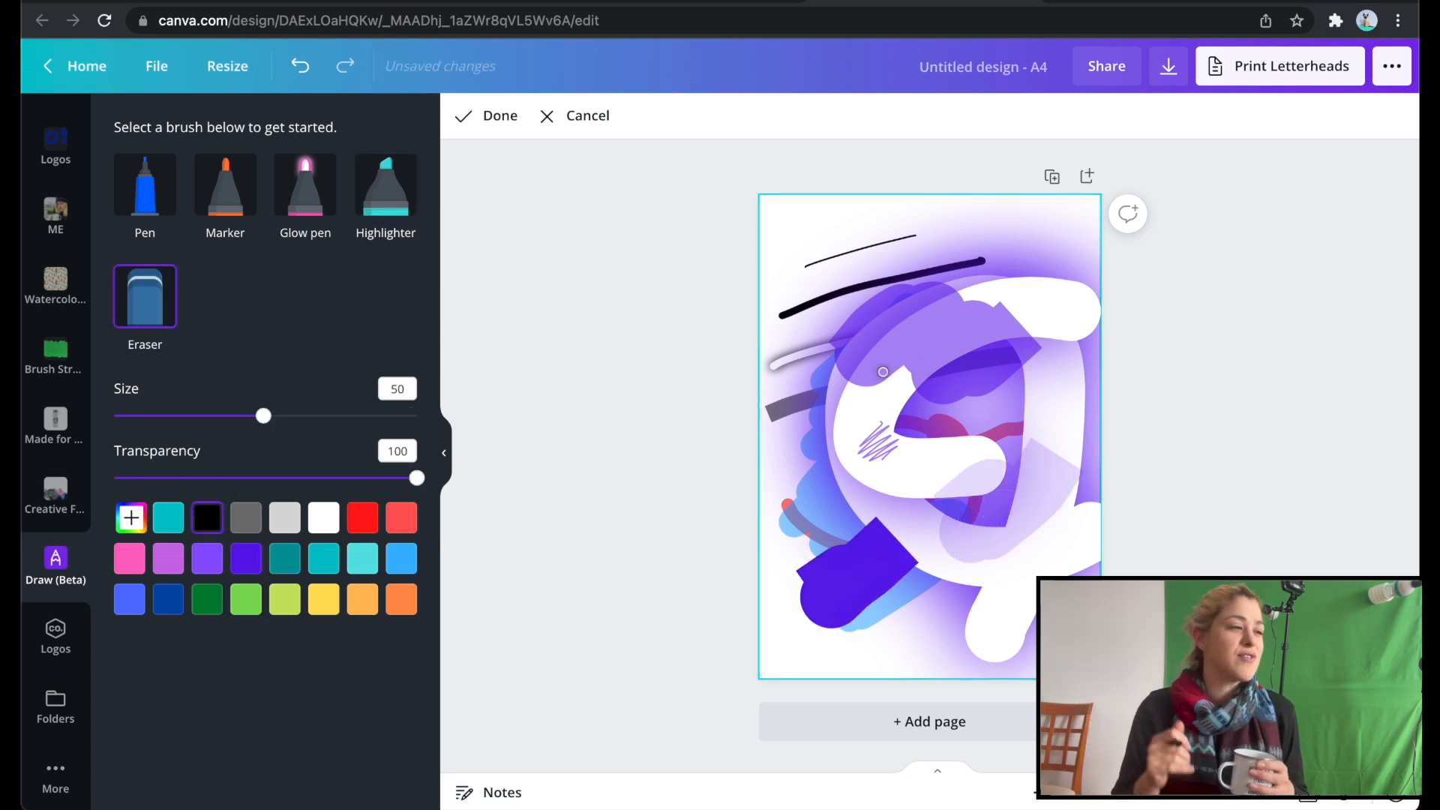
left_click_drag(264, 415, 304, 416)
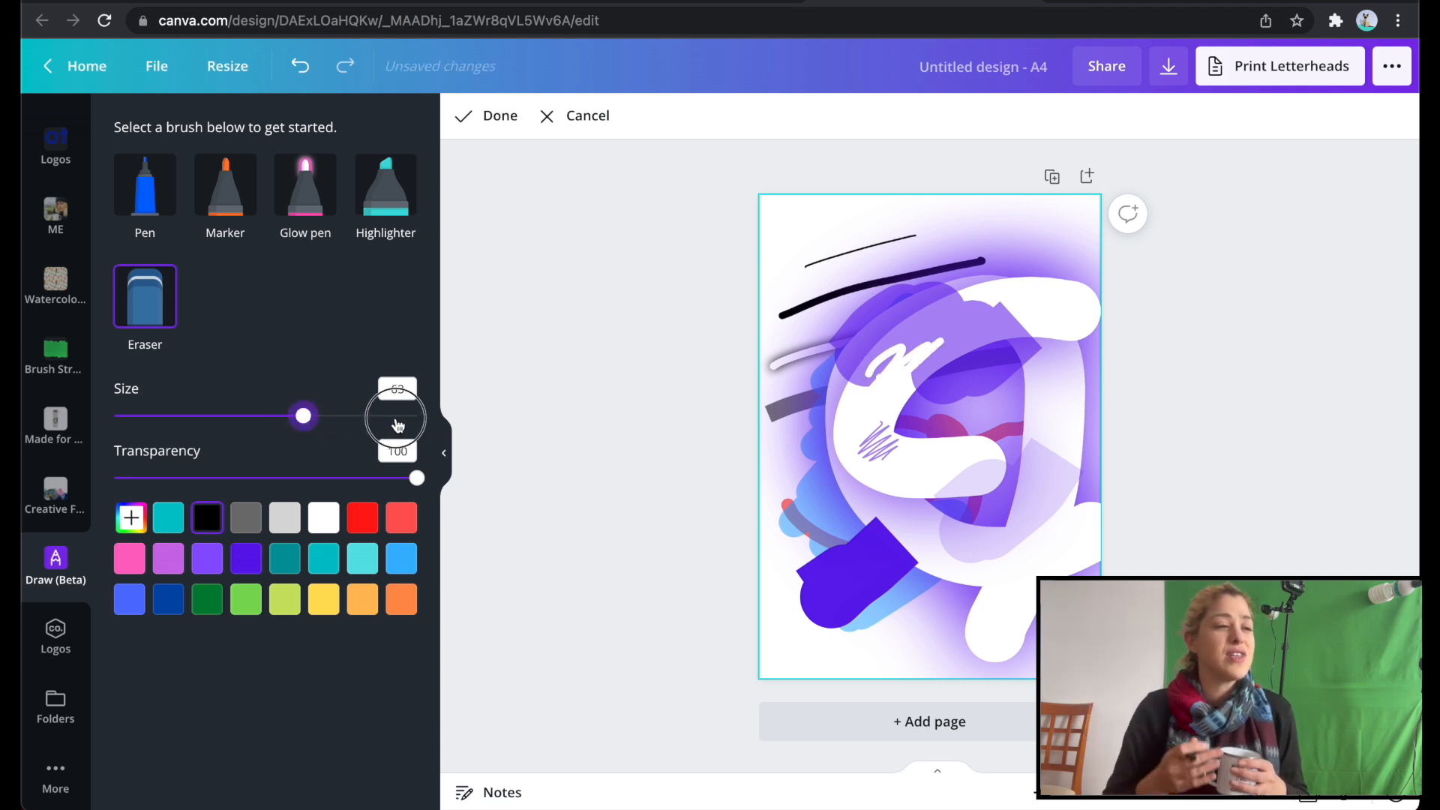
left_click_drag(303, 415, 402, 416)
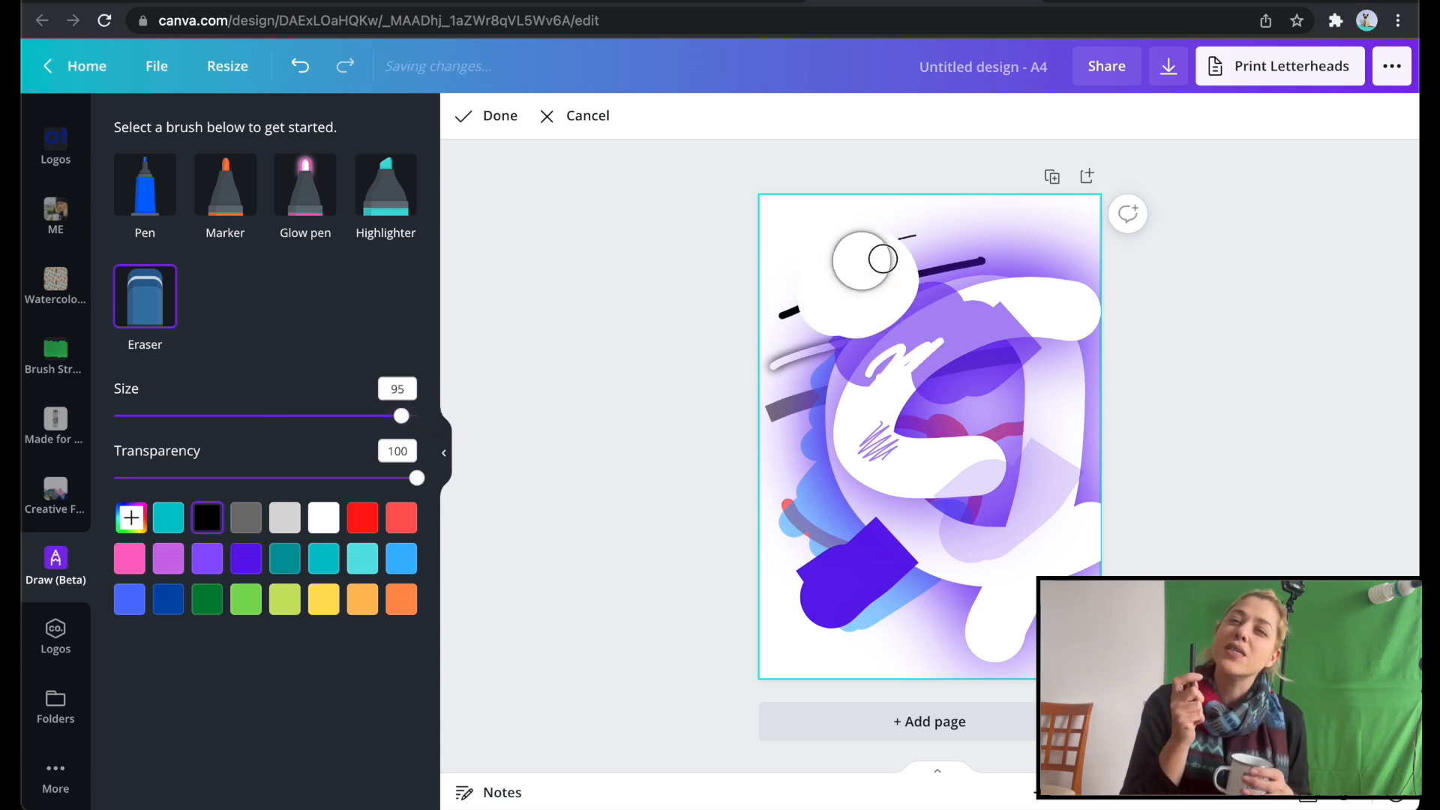
left_click_drag(417, 477, 267, 477)
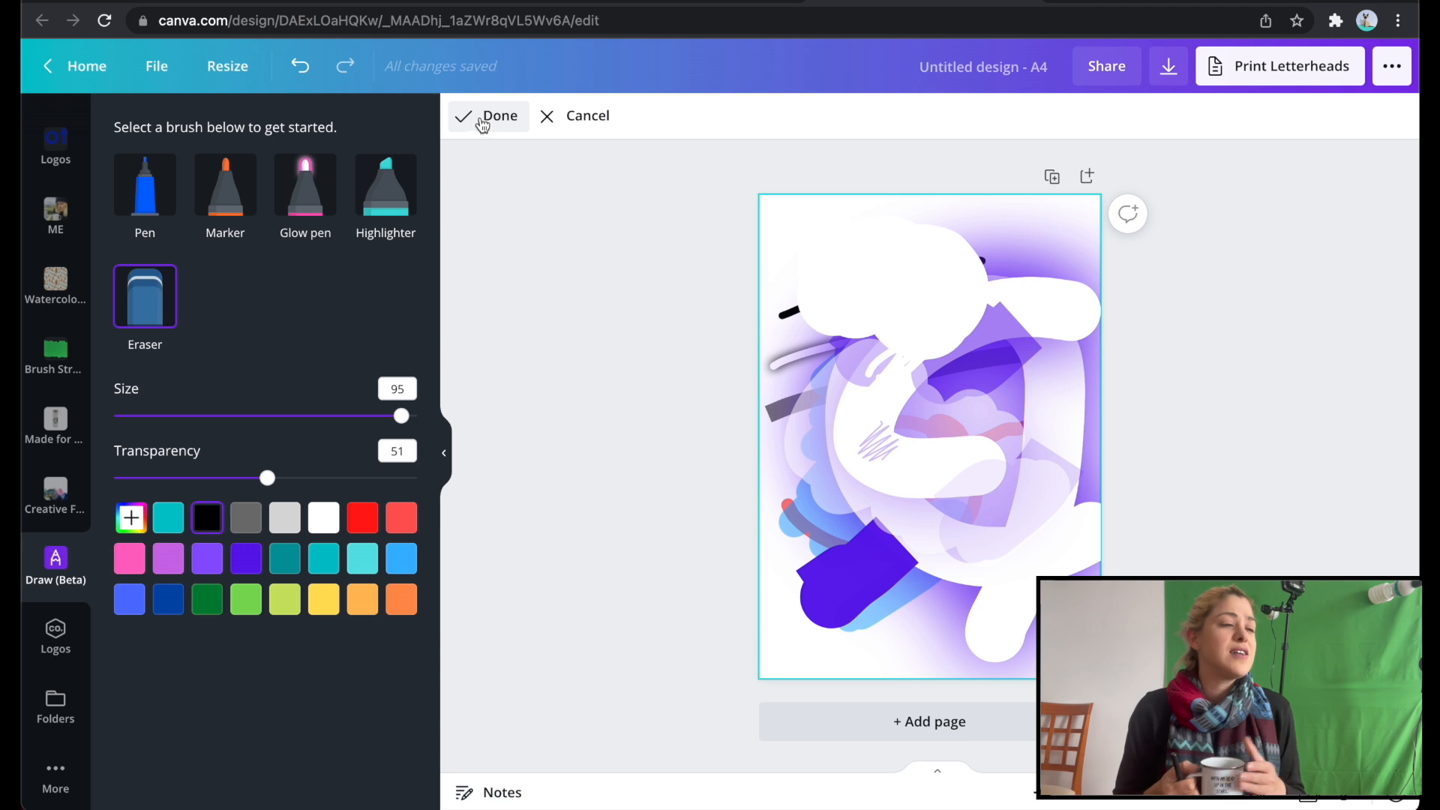
left_click(498, 115)
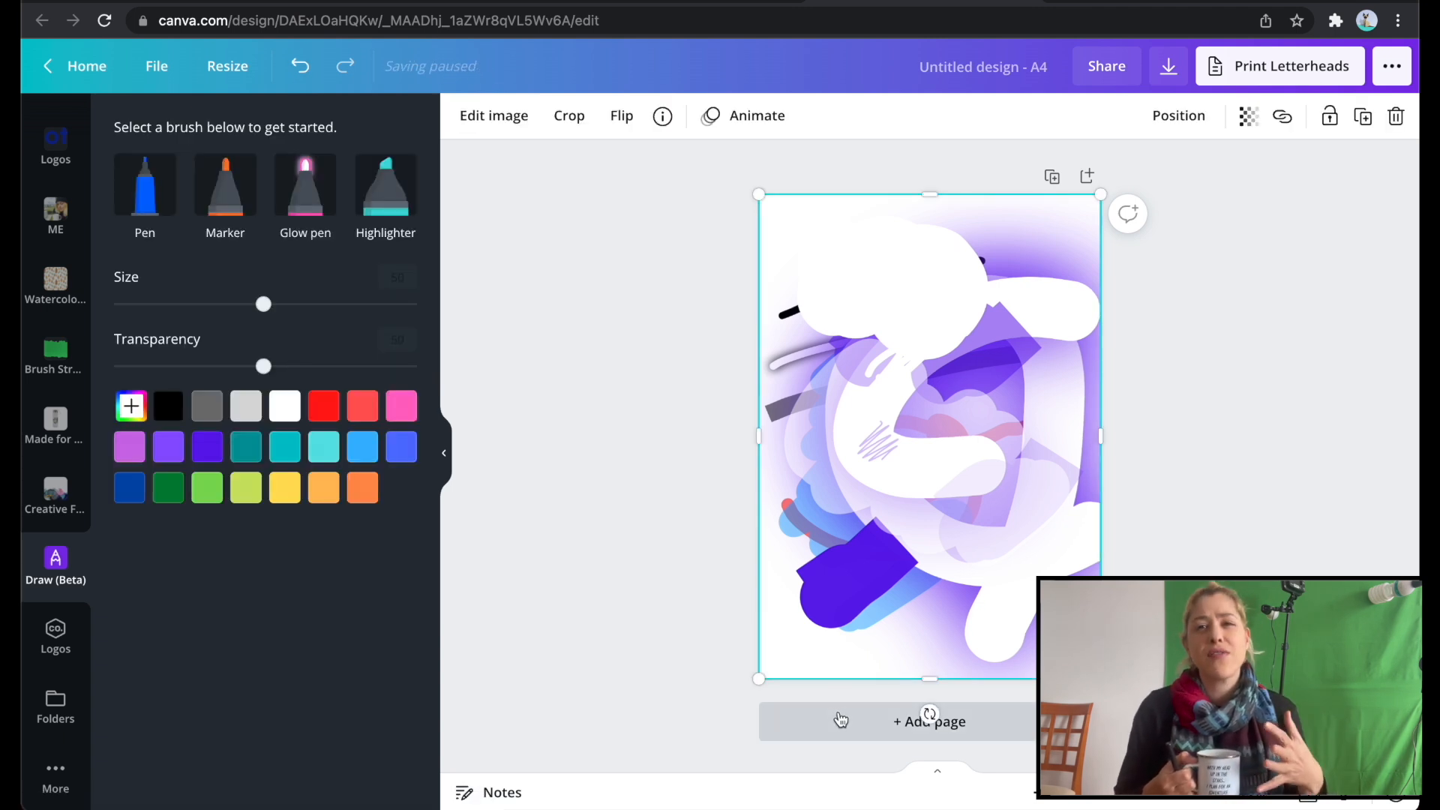
- Add a second page and place the heart outline graphic from Recently used Elements on it
left_click(929, 721)
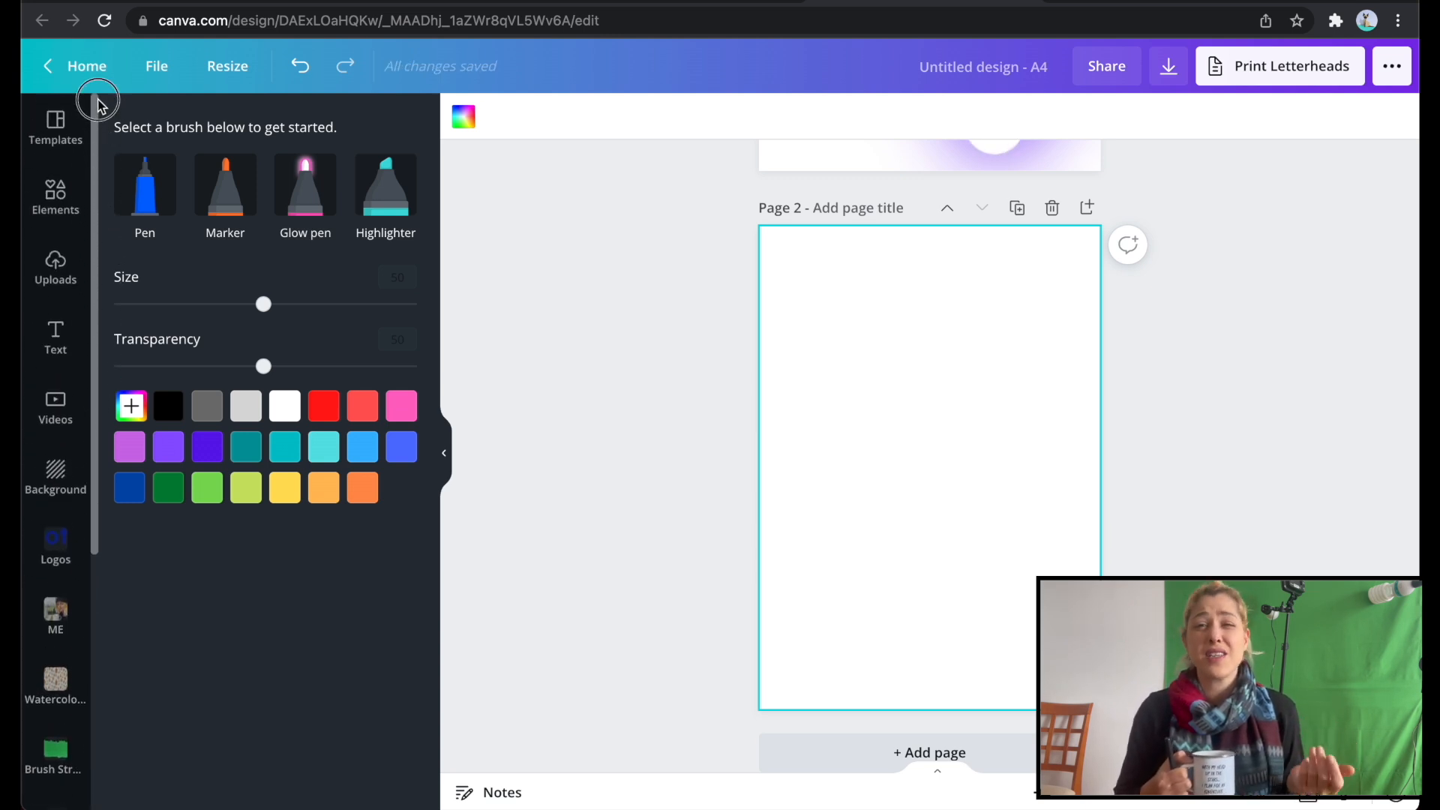
left_click(56, 196)
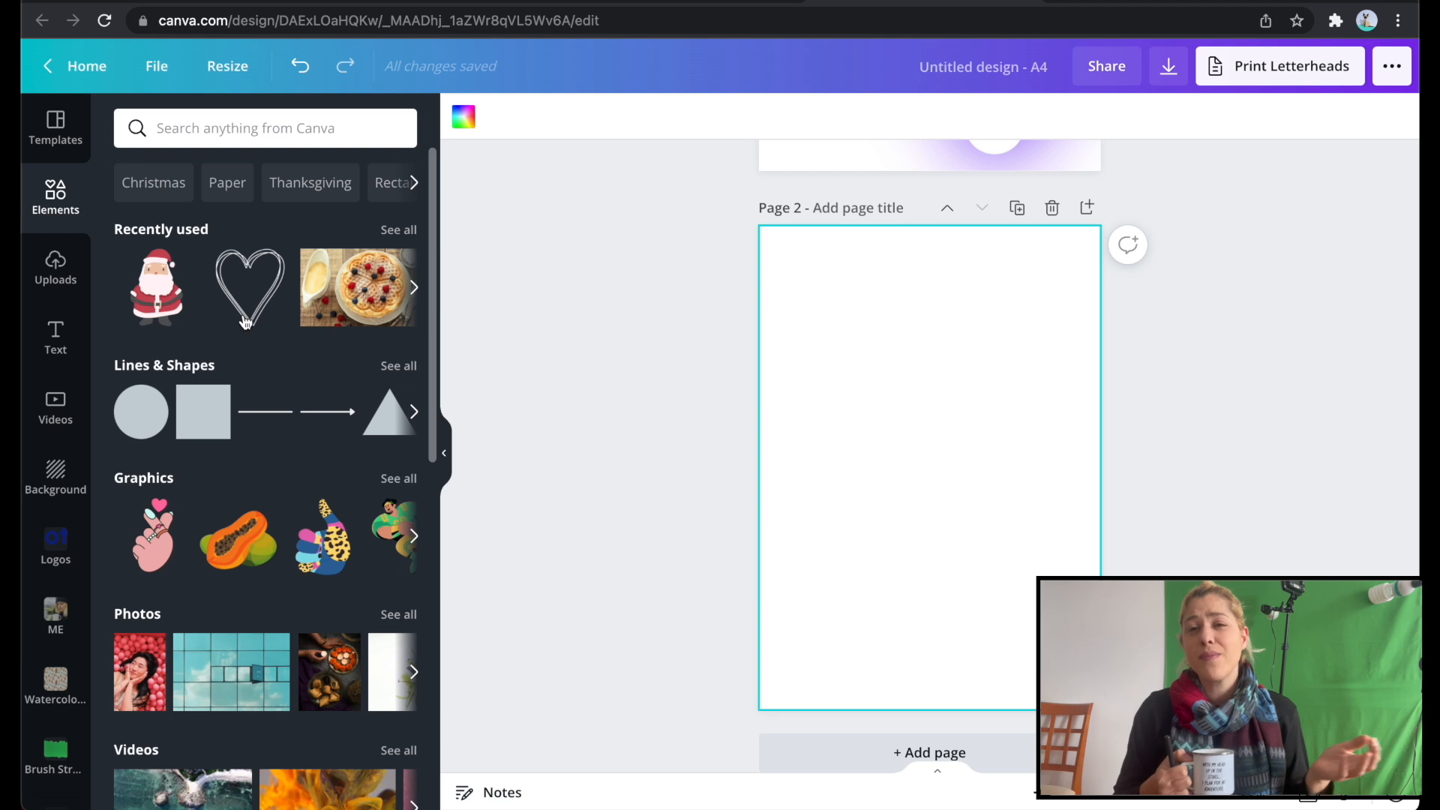
left_click(248, 287)
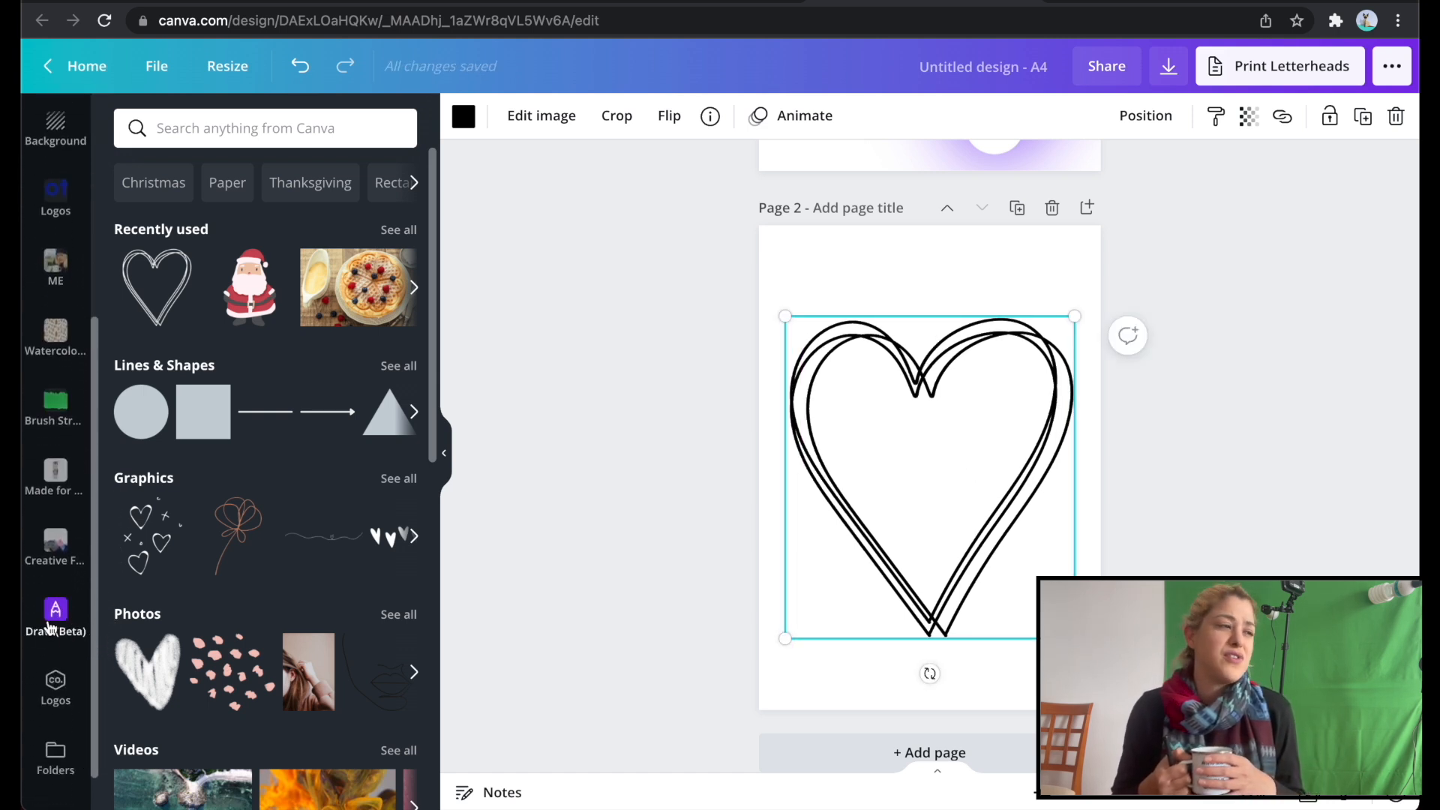
left_click(54, 616)
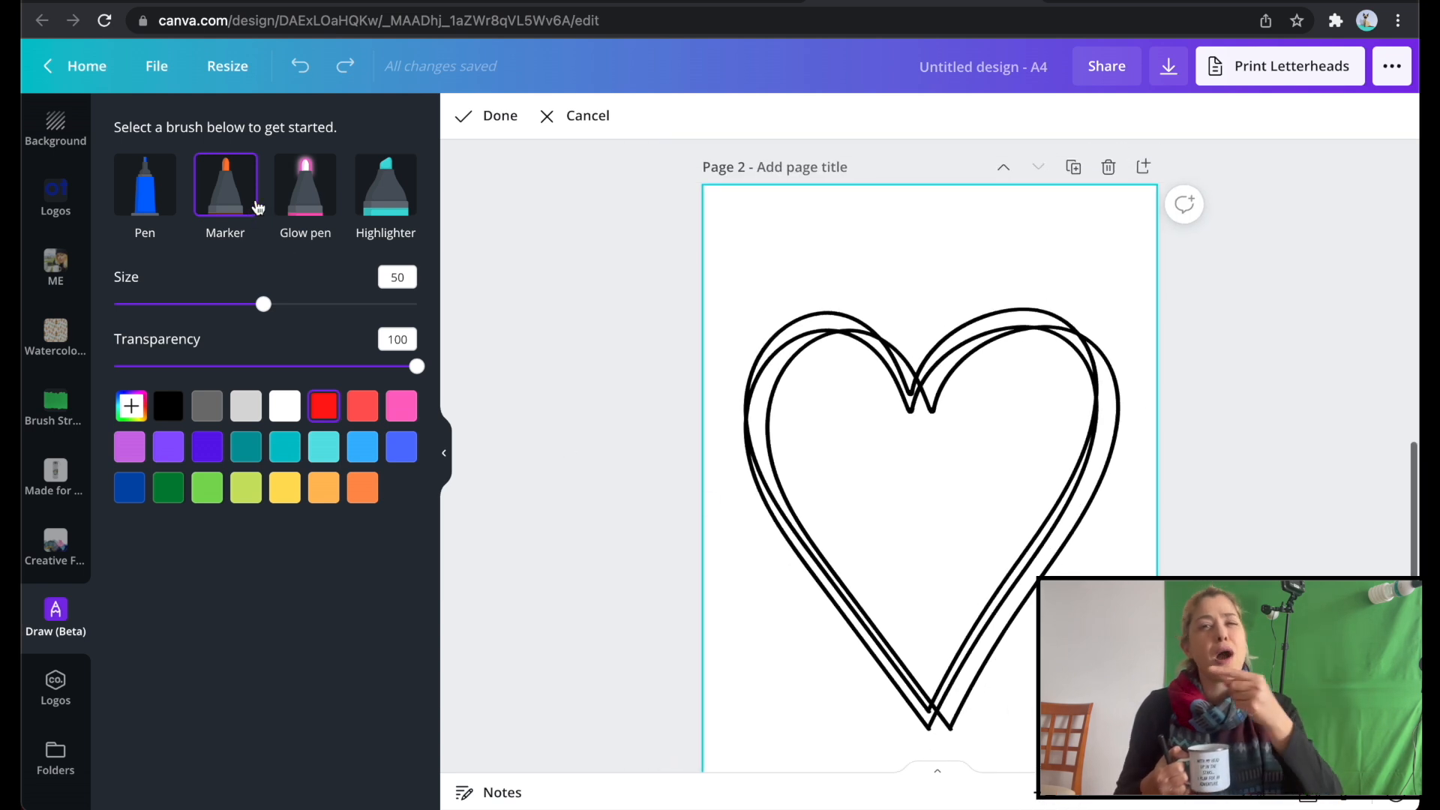
- Fill the heart outline's interior with thick red Marker paint at size 82
left_click(385, 183)
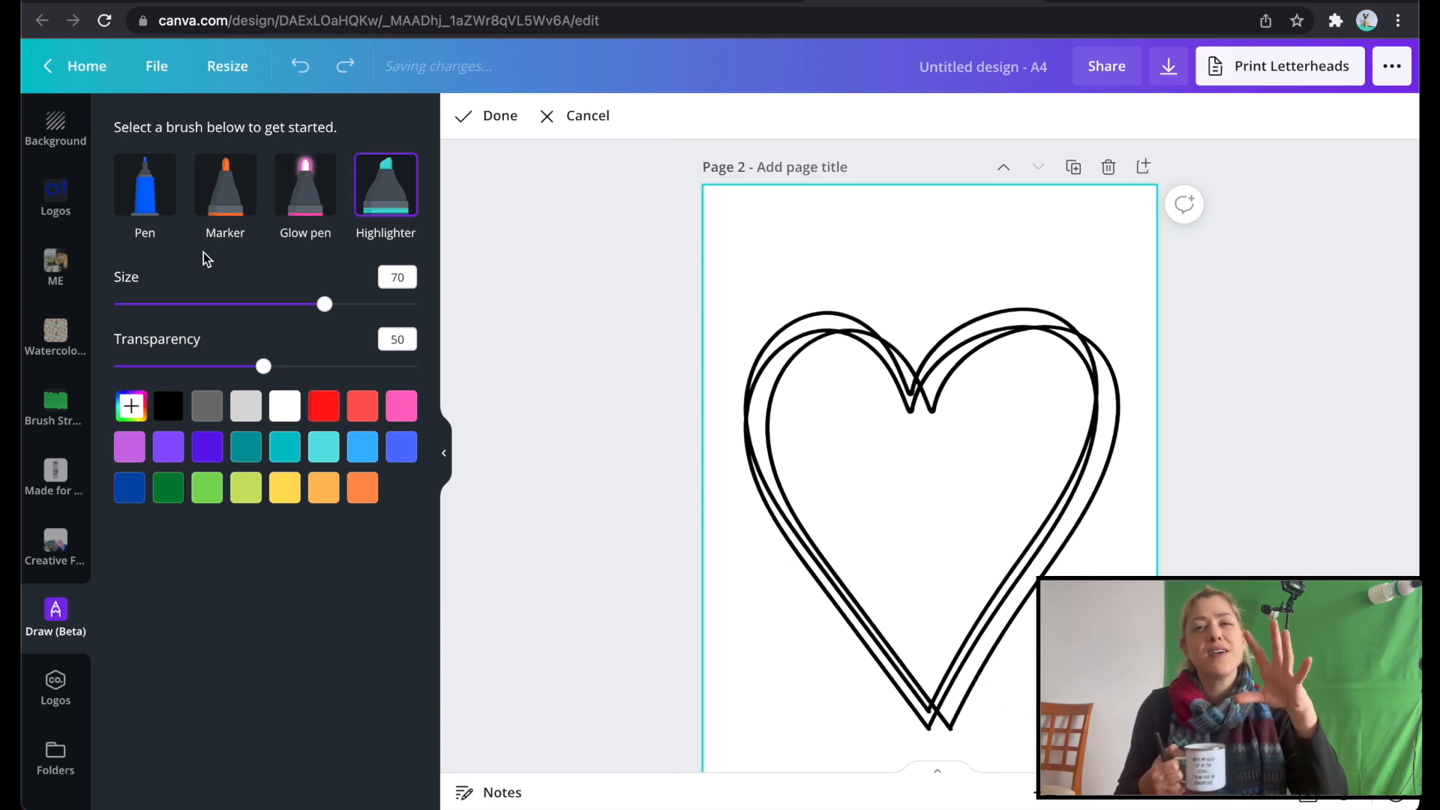
left_click(225, 183)
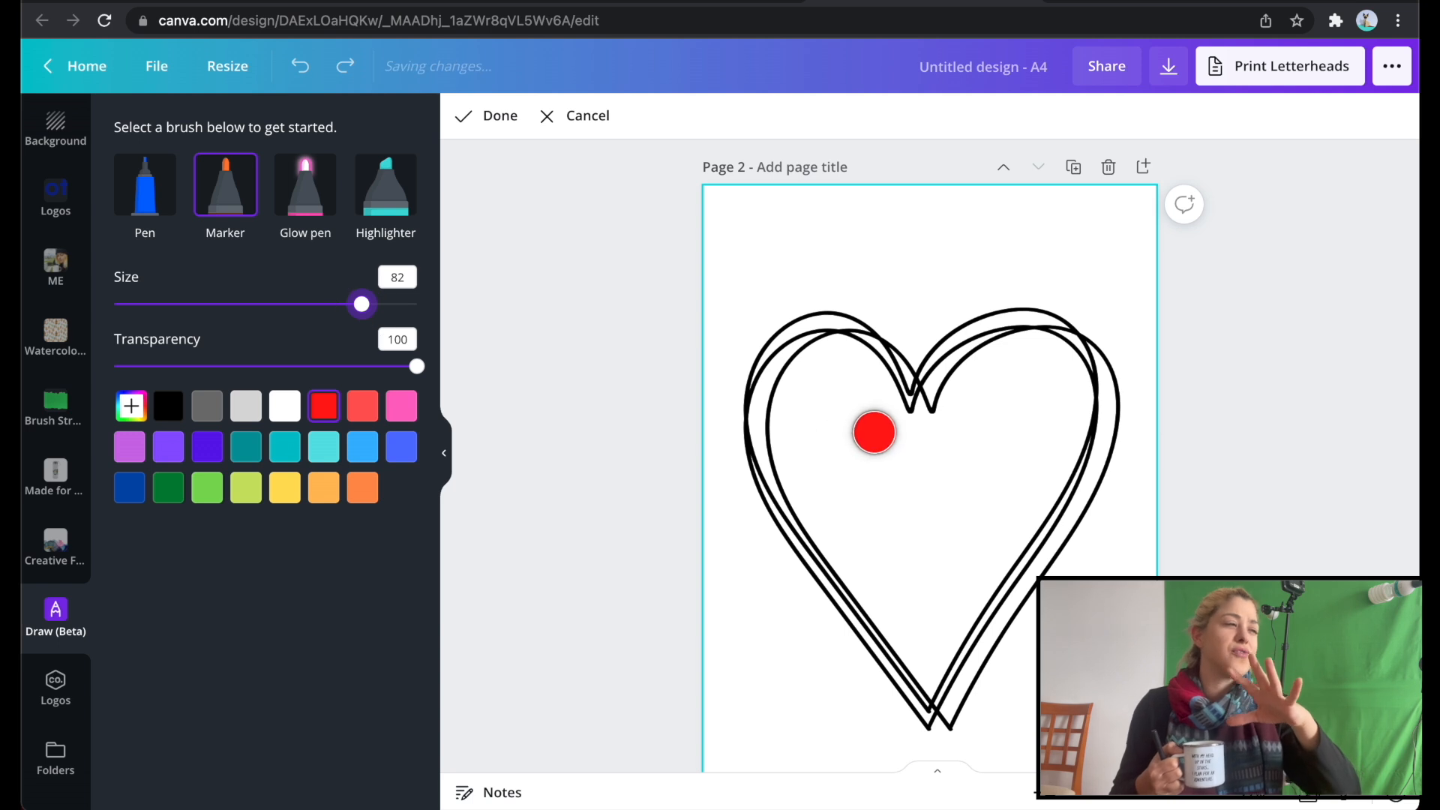
left_click_drag(872, 432, 951, 475)
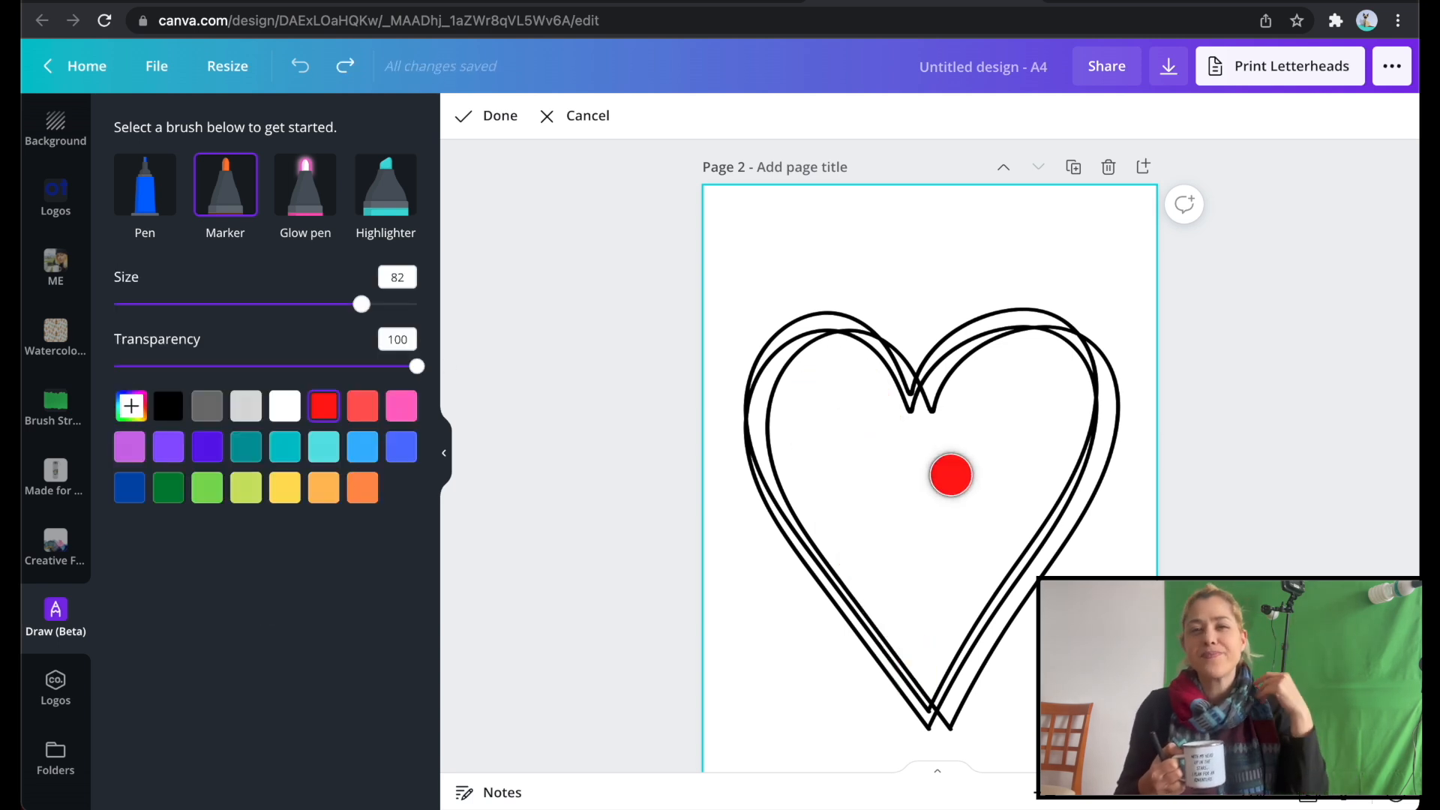
left_click_drag(951, 475, 1021, 385)
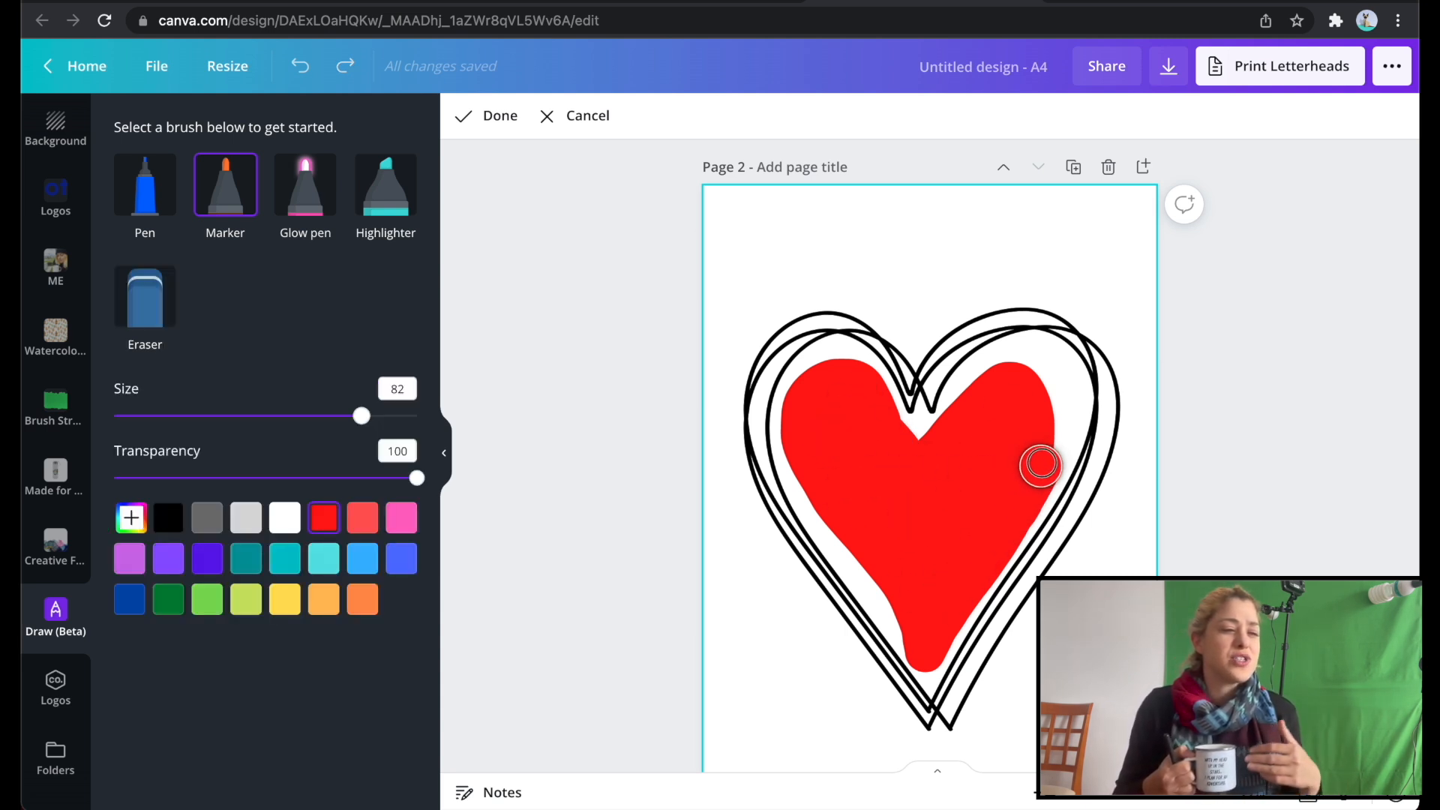
left_click_drag(1040, 463, 916, 486)
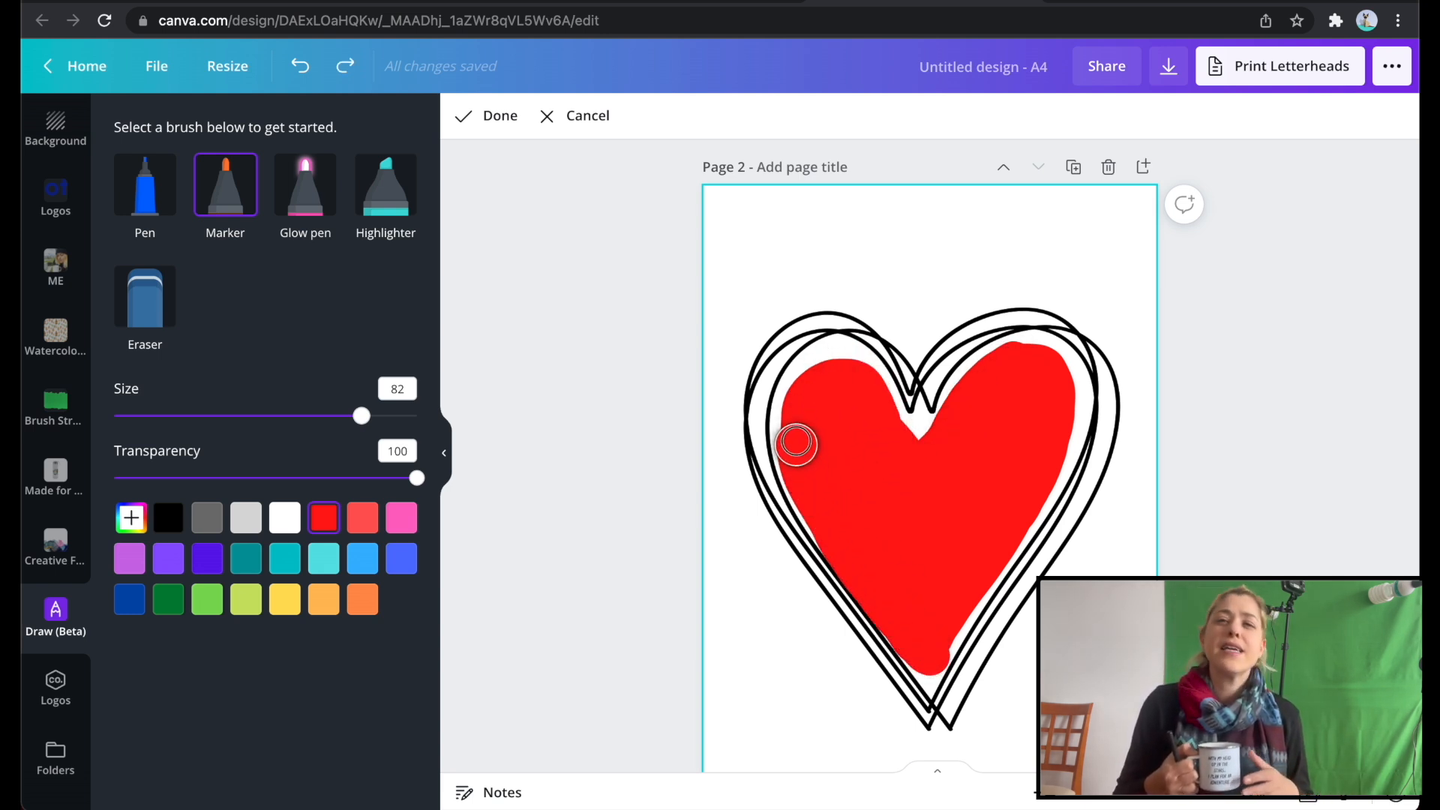
- Erase stray red paint along the heart's outline and top notch with the Eraser
left_click(144, 296)
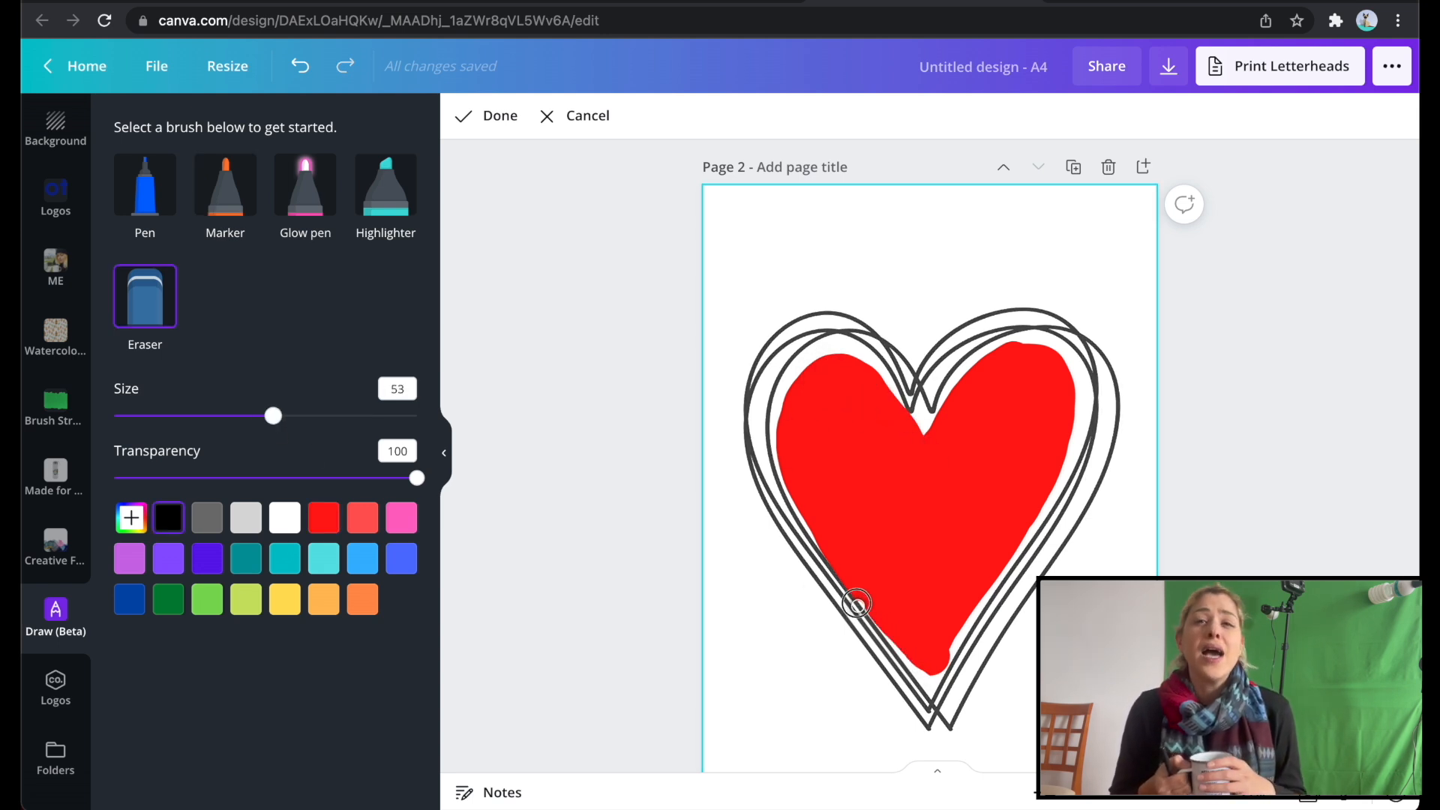
left_click_drag(854, 606, 927, 684)
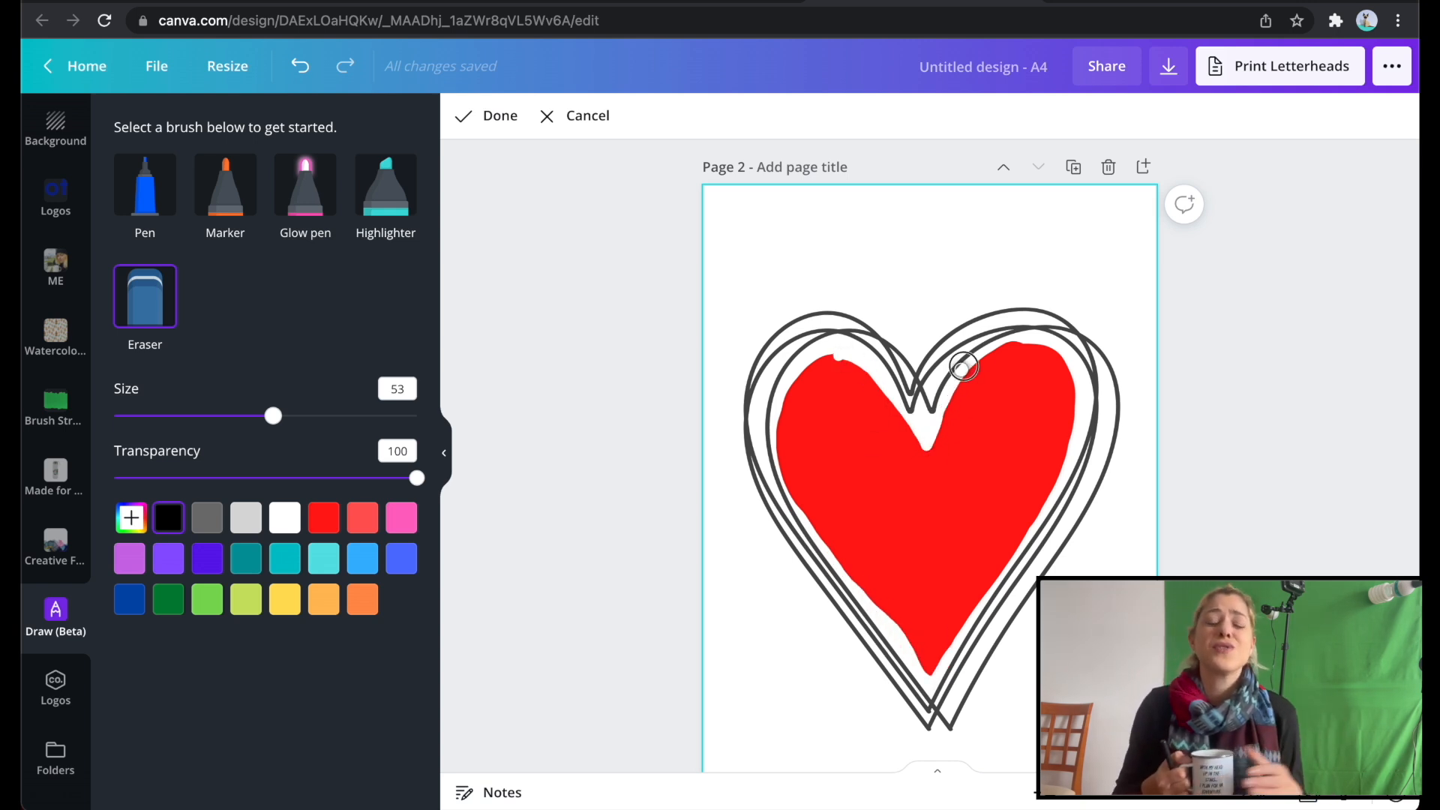
left_click_drag(964, 367, 739, 394)
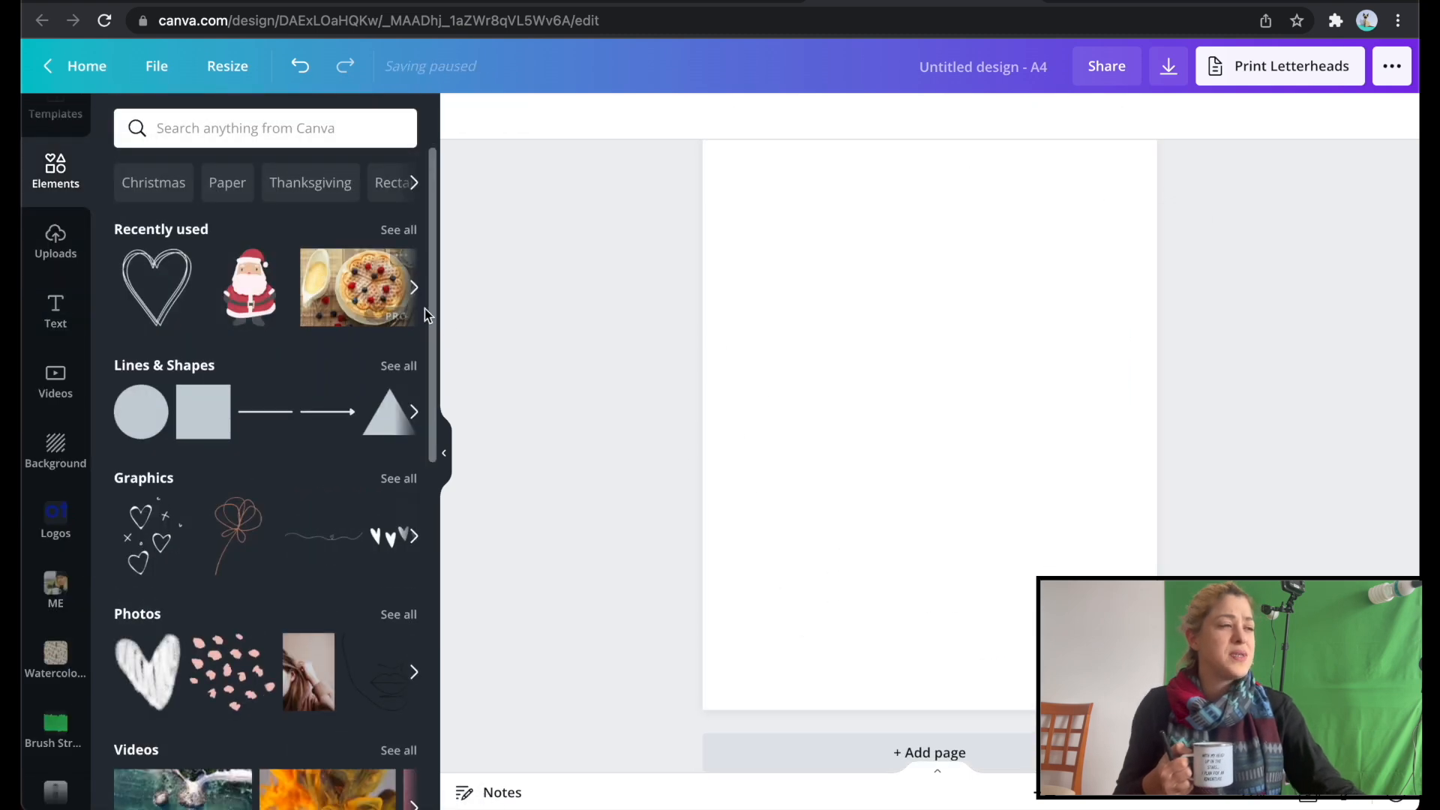
- Add a cartoon Christmas tree graphic to the blank page from the Christmas elements
scroll("down", 3)
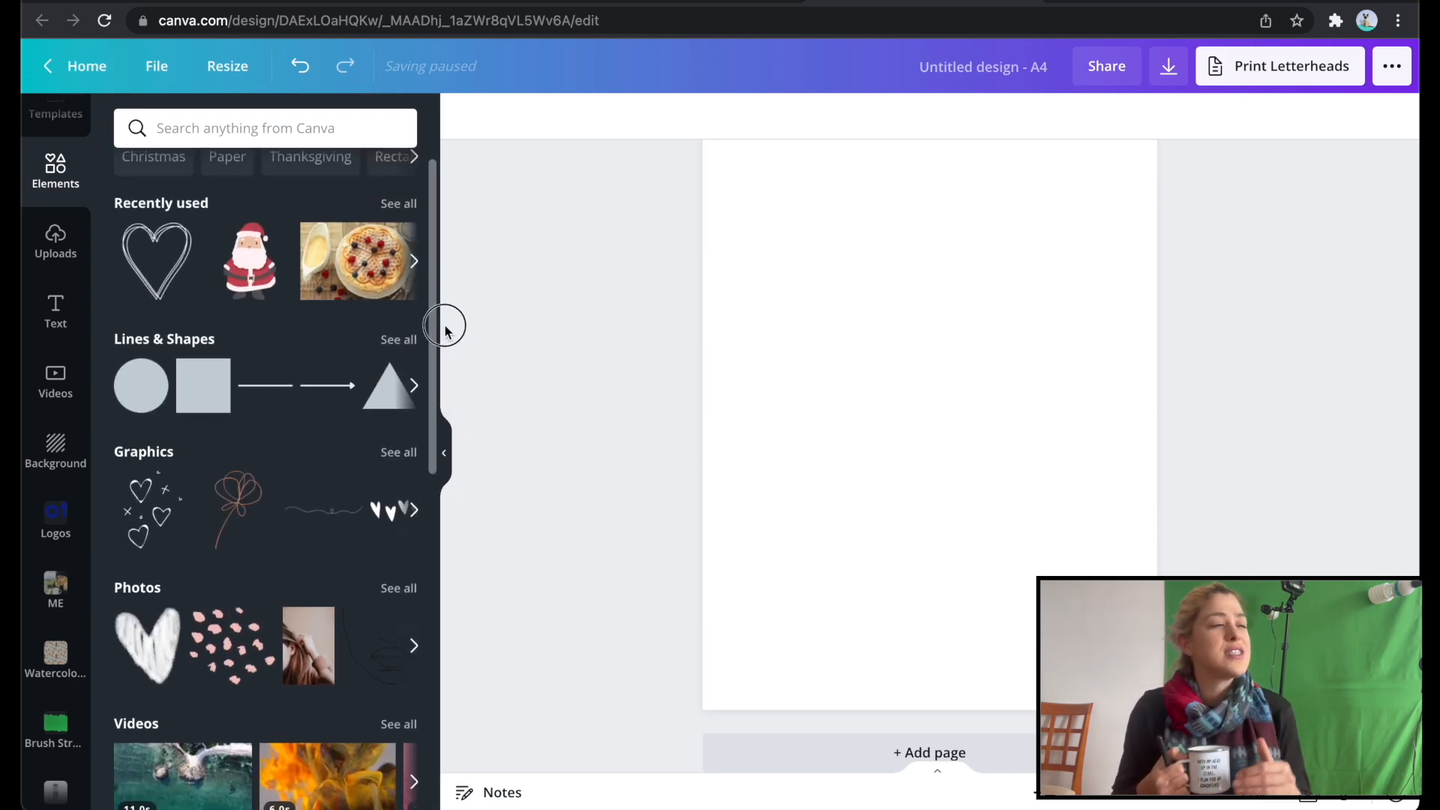
left_click(153, 156)
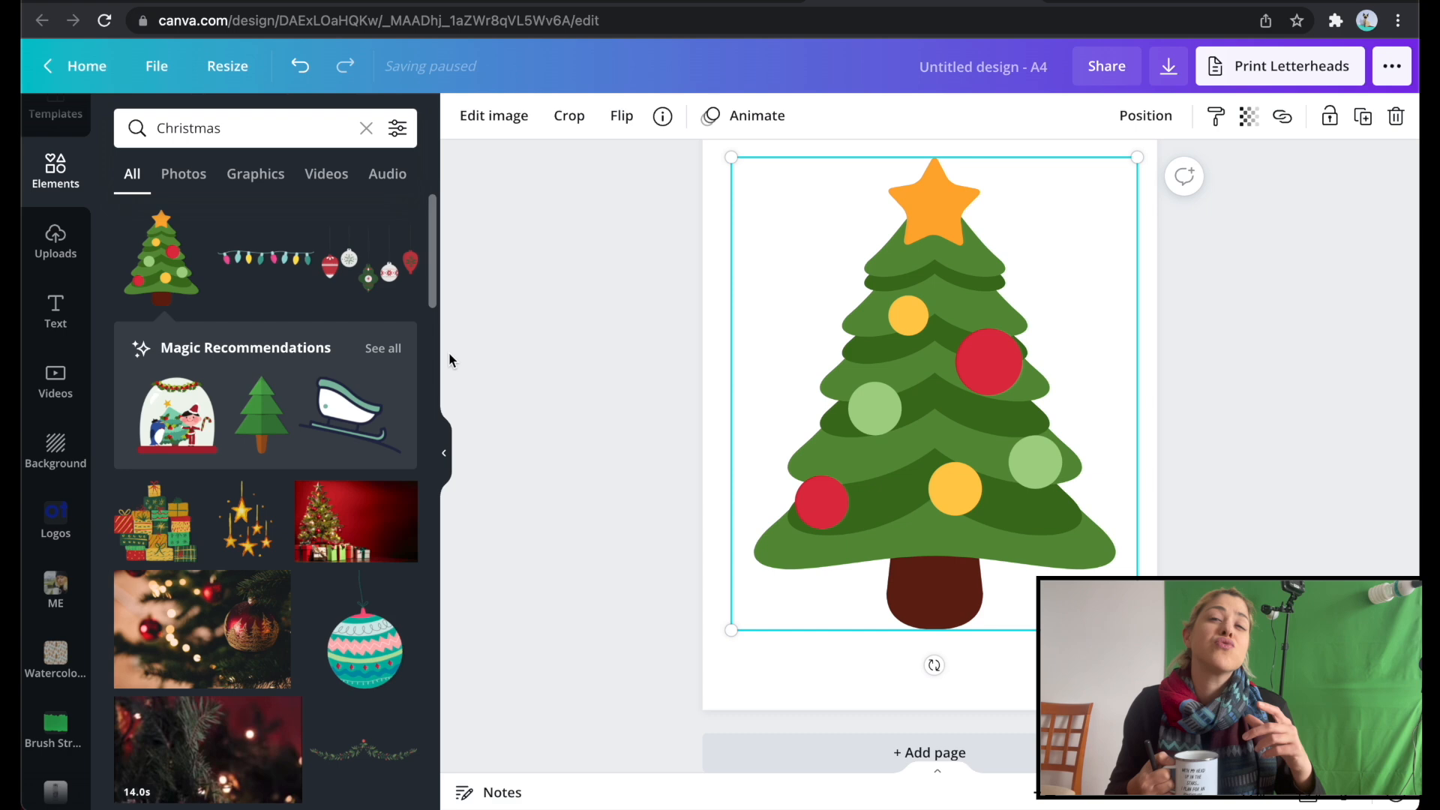
scroll("down", 3)
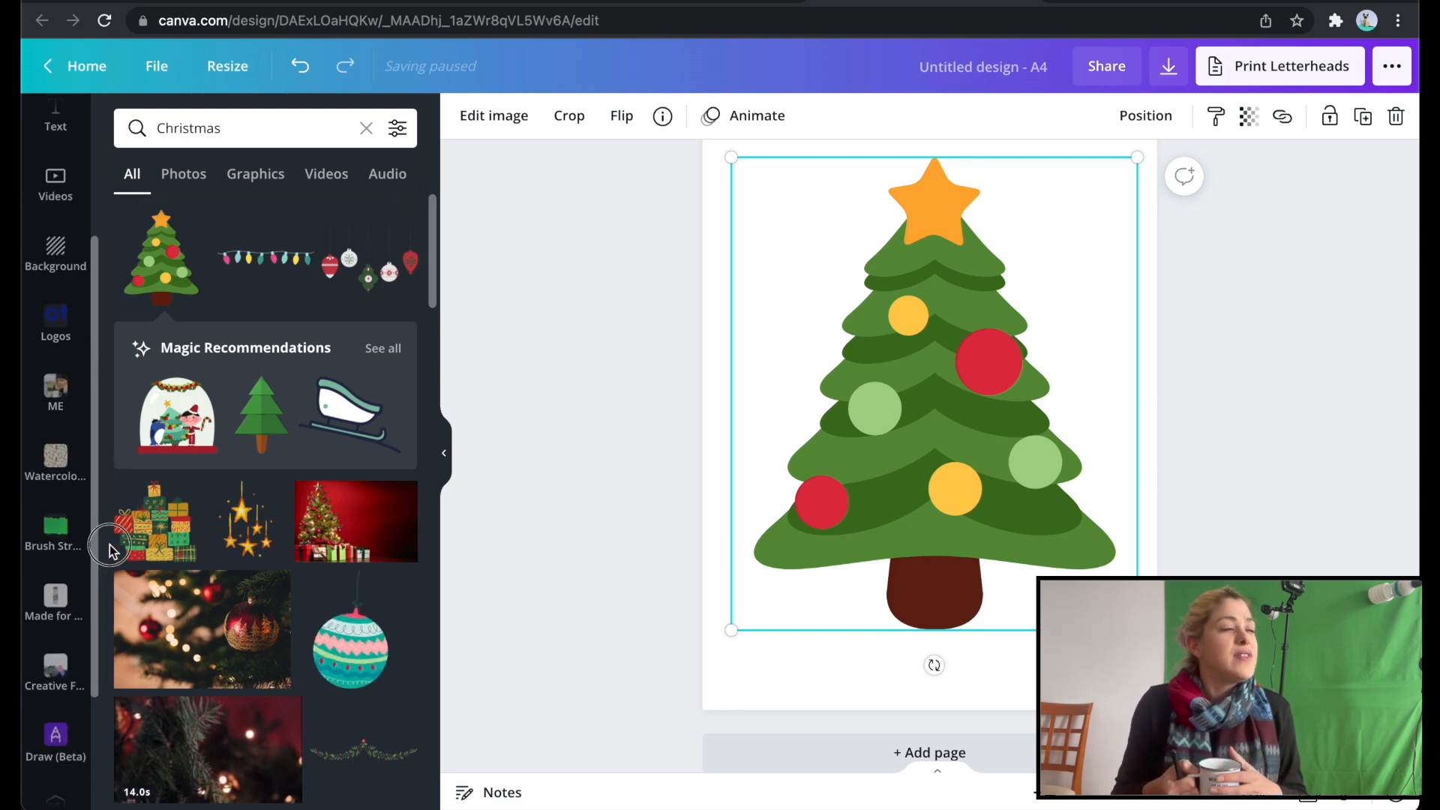
- Trace the tree's star with thin black Pen outlines at size 15
left_click(55, 742)
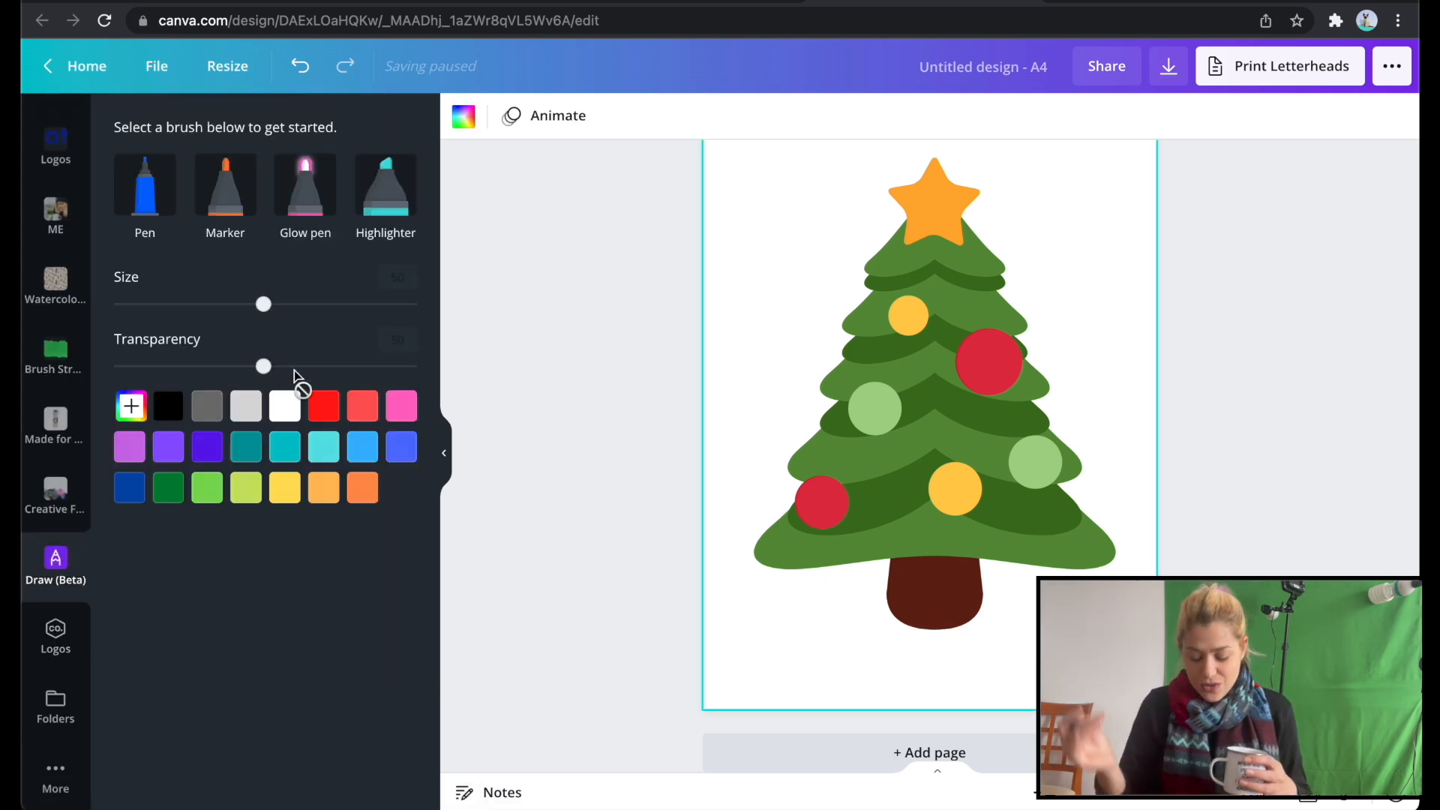
left_click(144, 183)
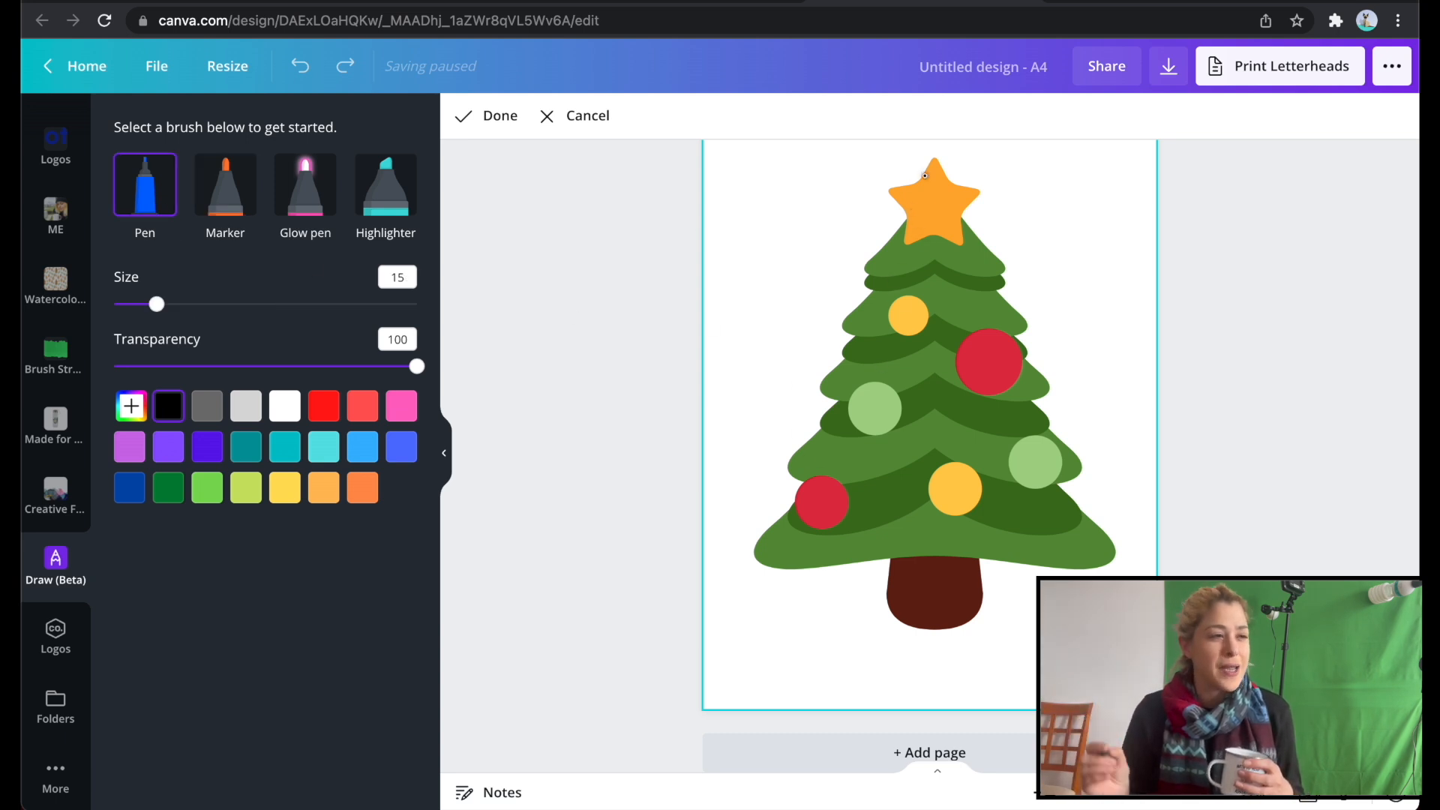
left_click_drag(931, 165, 904, 243)
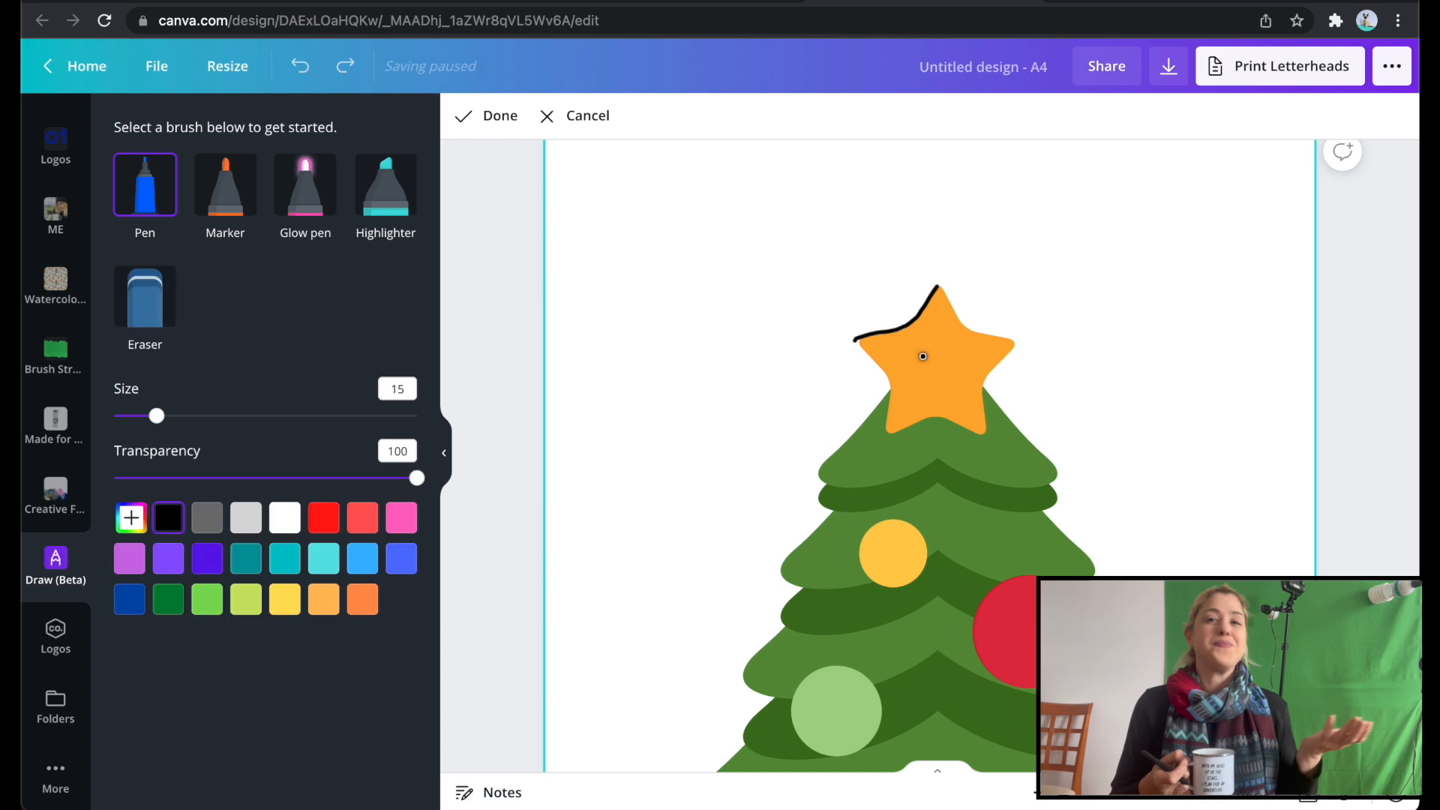
left_click_drag(923, 357, 883, 428)
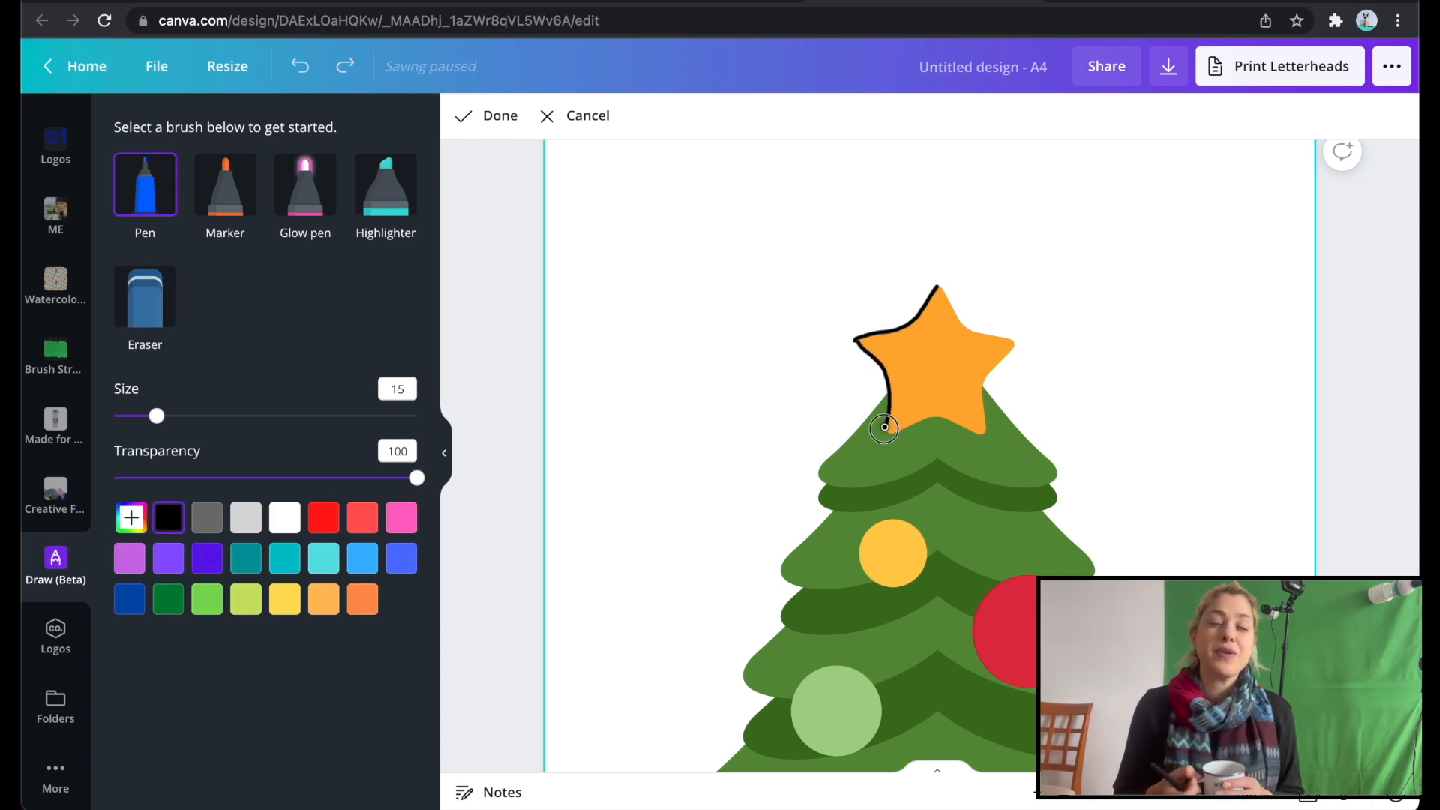
left_click_drag(885, 427, 1003, 360)
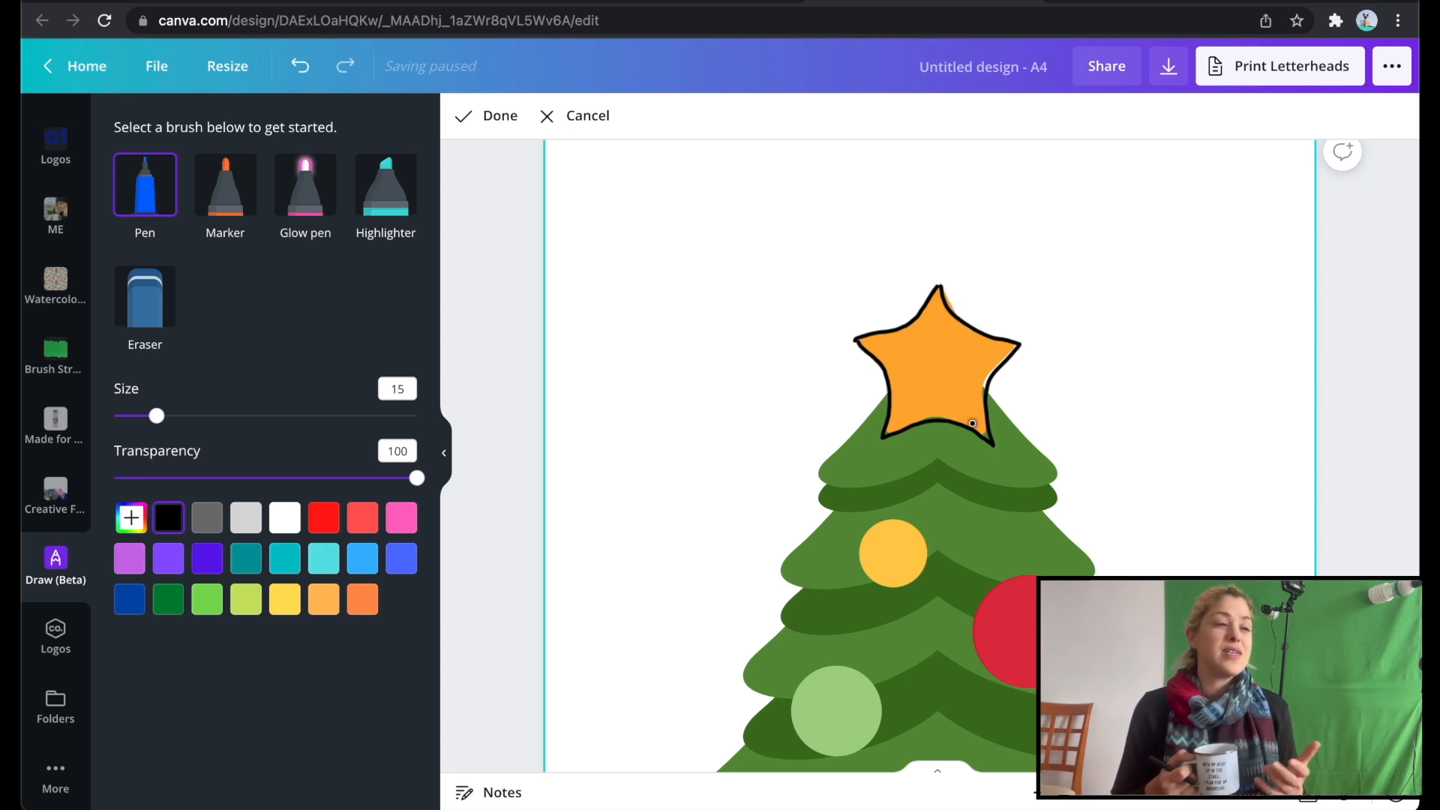
- Outline the tree's top branch tier and continue onto the branches below in black
scroll("down", 3)
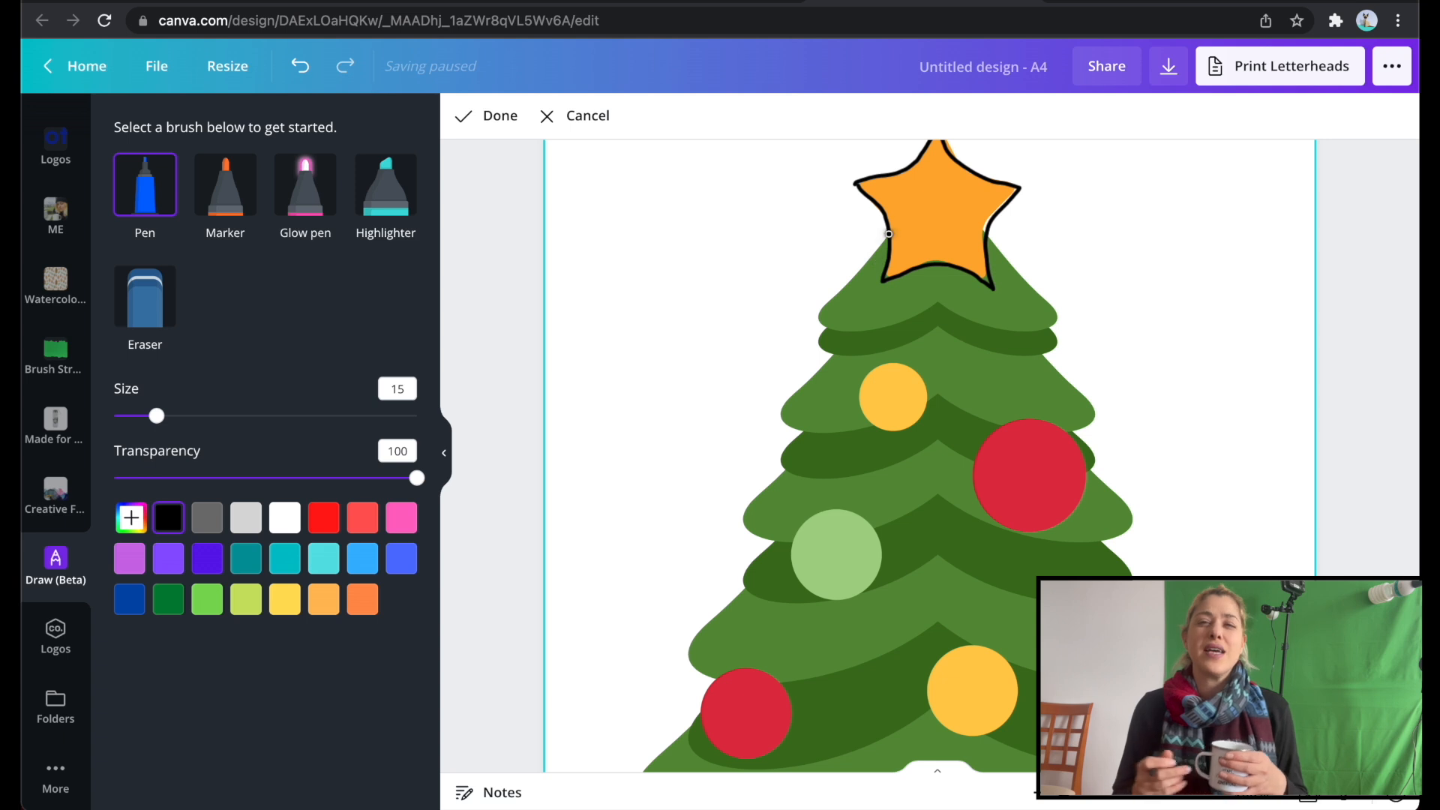
left_click_drag(888, 232, 903, 321)
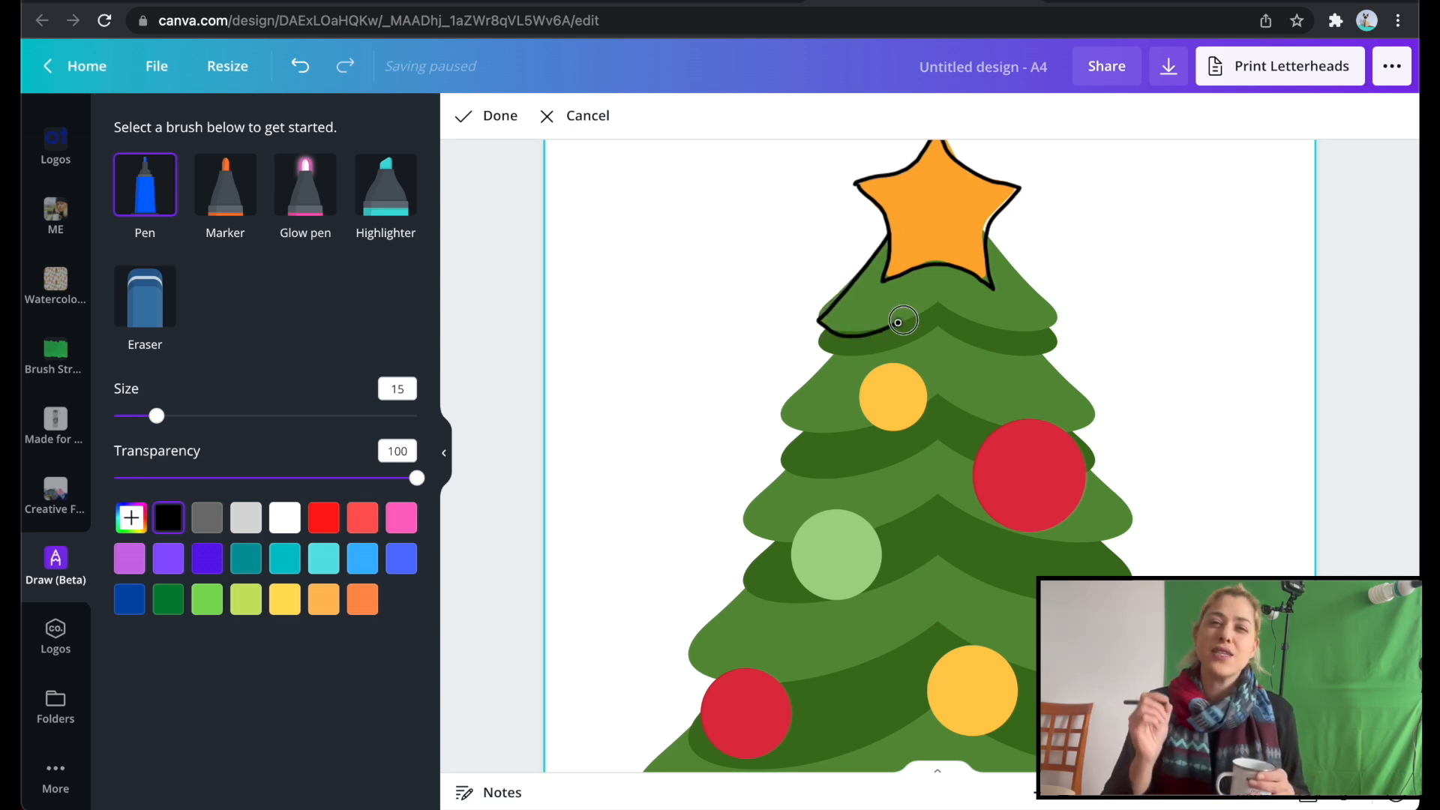
left_click_drag(903, 321, 1032, 326)
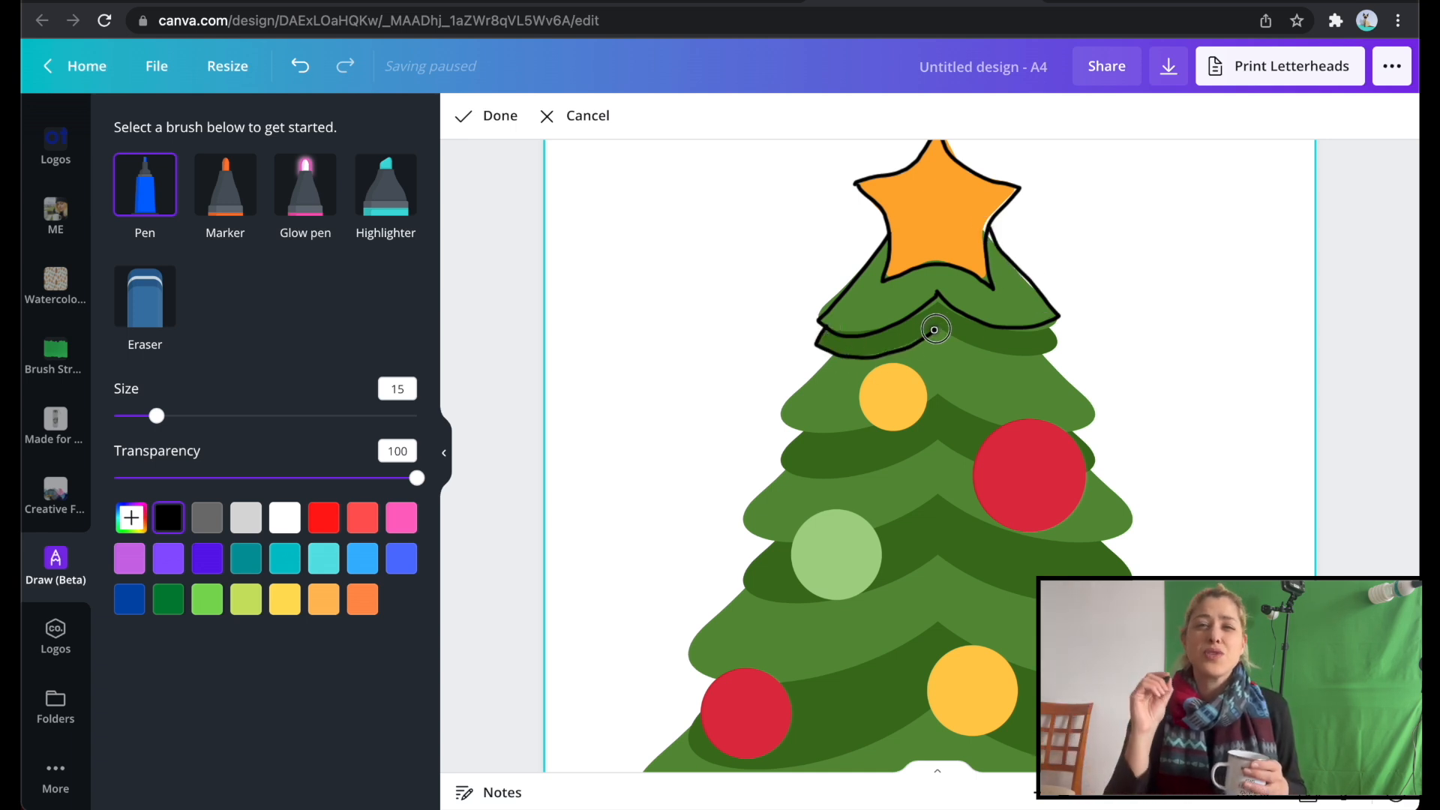
left_click_drag(934, 328, 1054, 345)
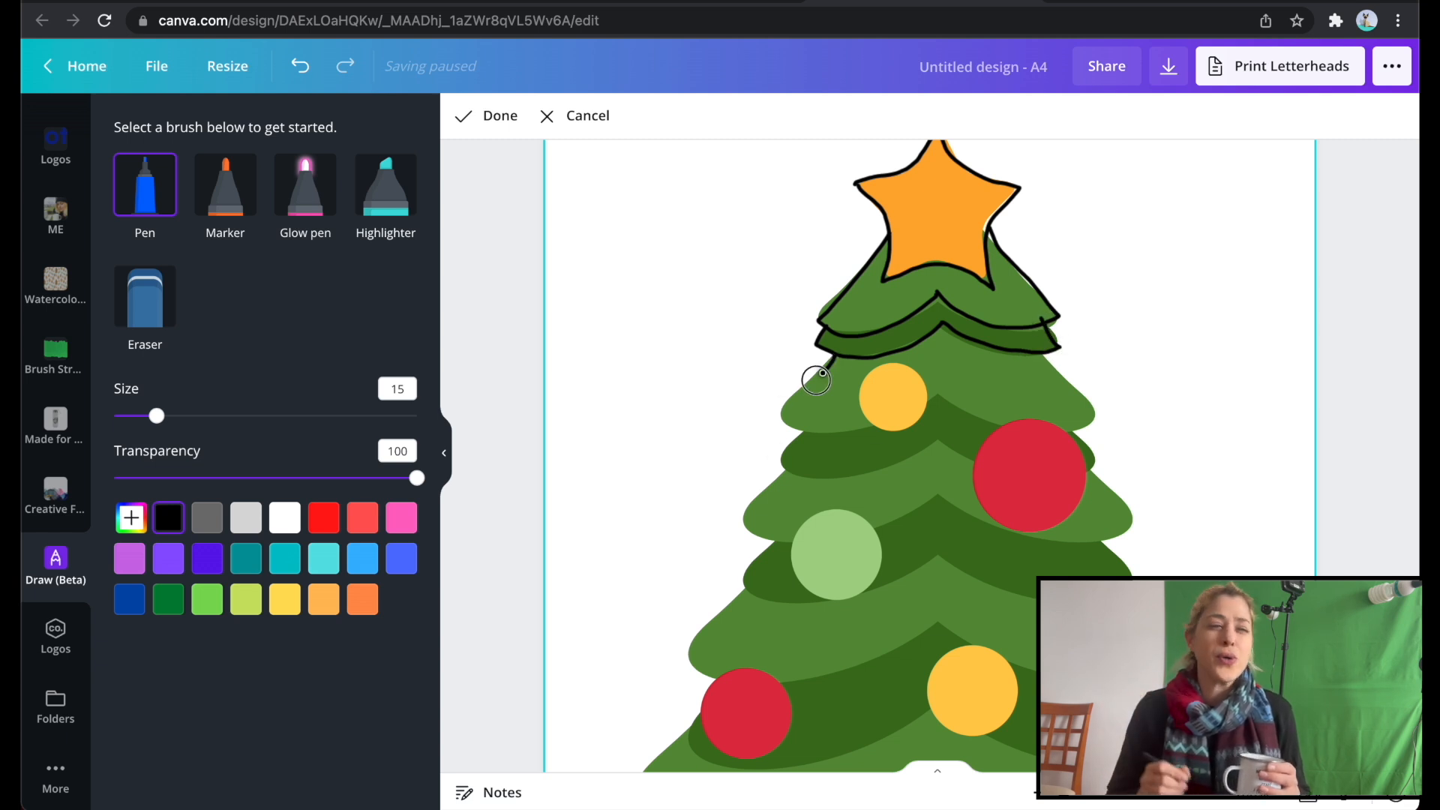
left_click_drag(816, 380, 935, 395)
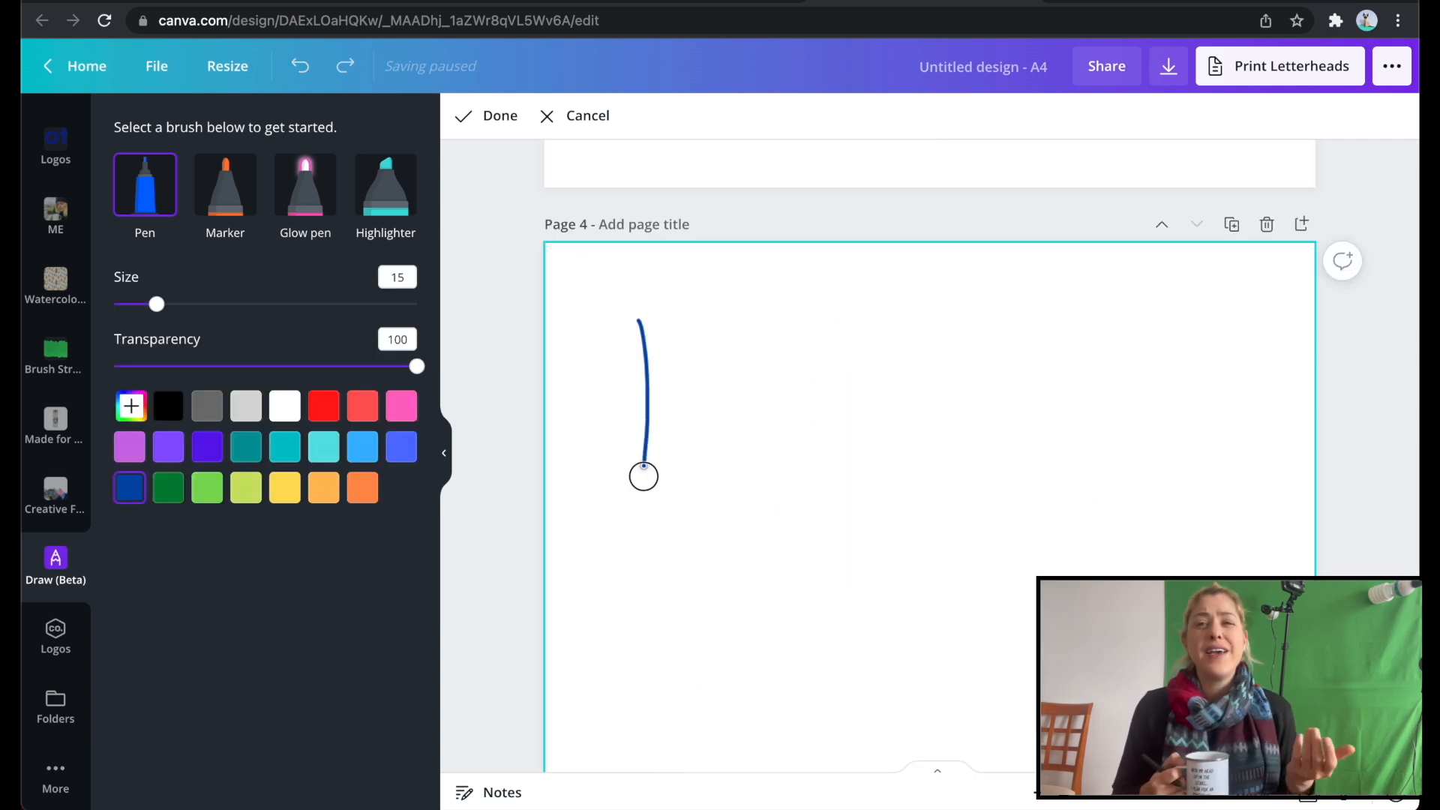
- Draw the outlined bubble letters H-E-L-L-O in dark blue pen on page 4
left_click_drag(644, 476, 736, 338)
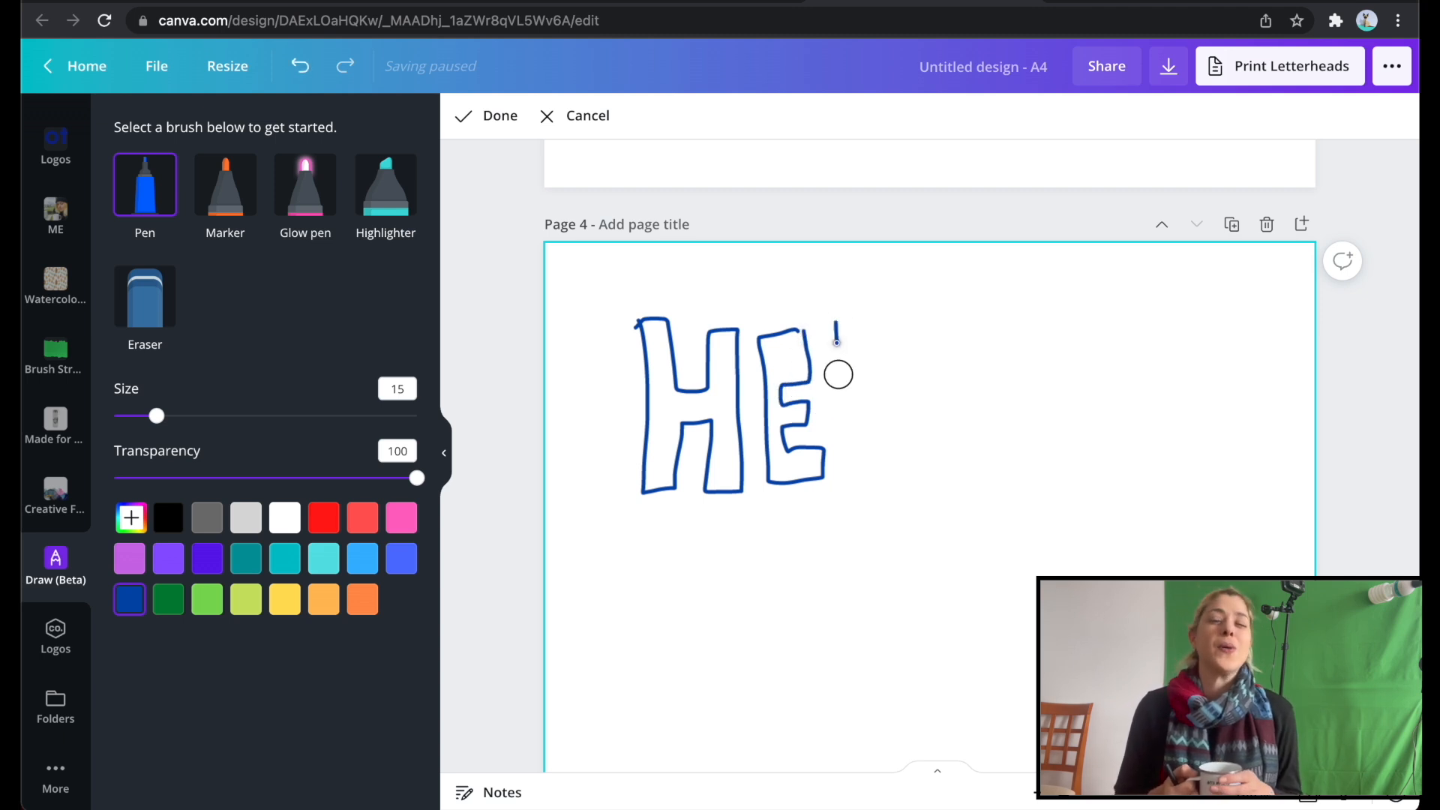
left_click_drag(837, 335, 900, 468)
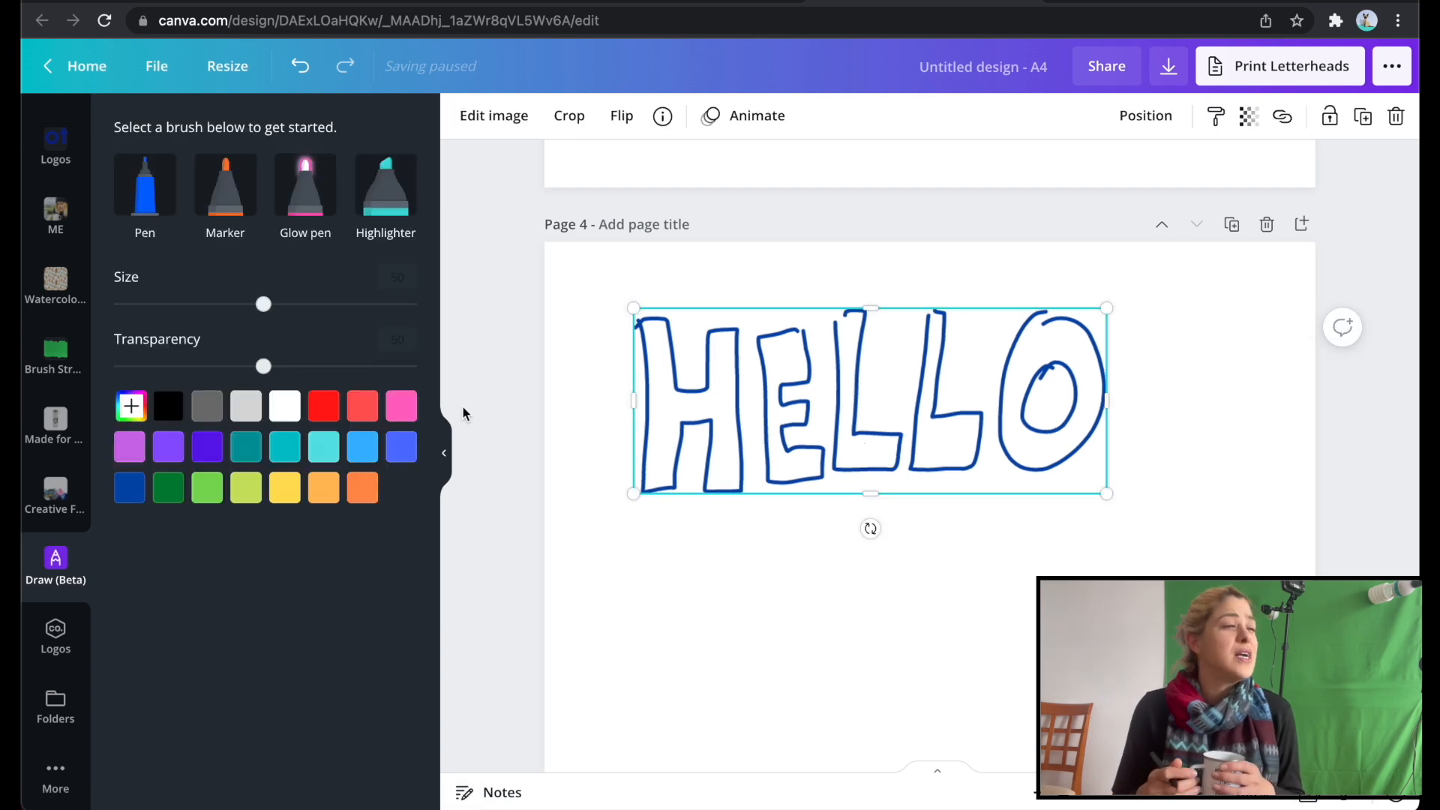
mouse_move(956, 558)
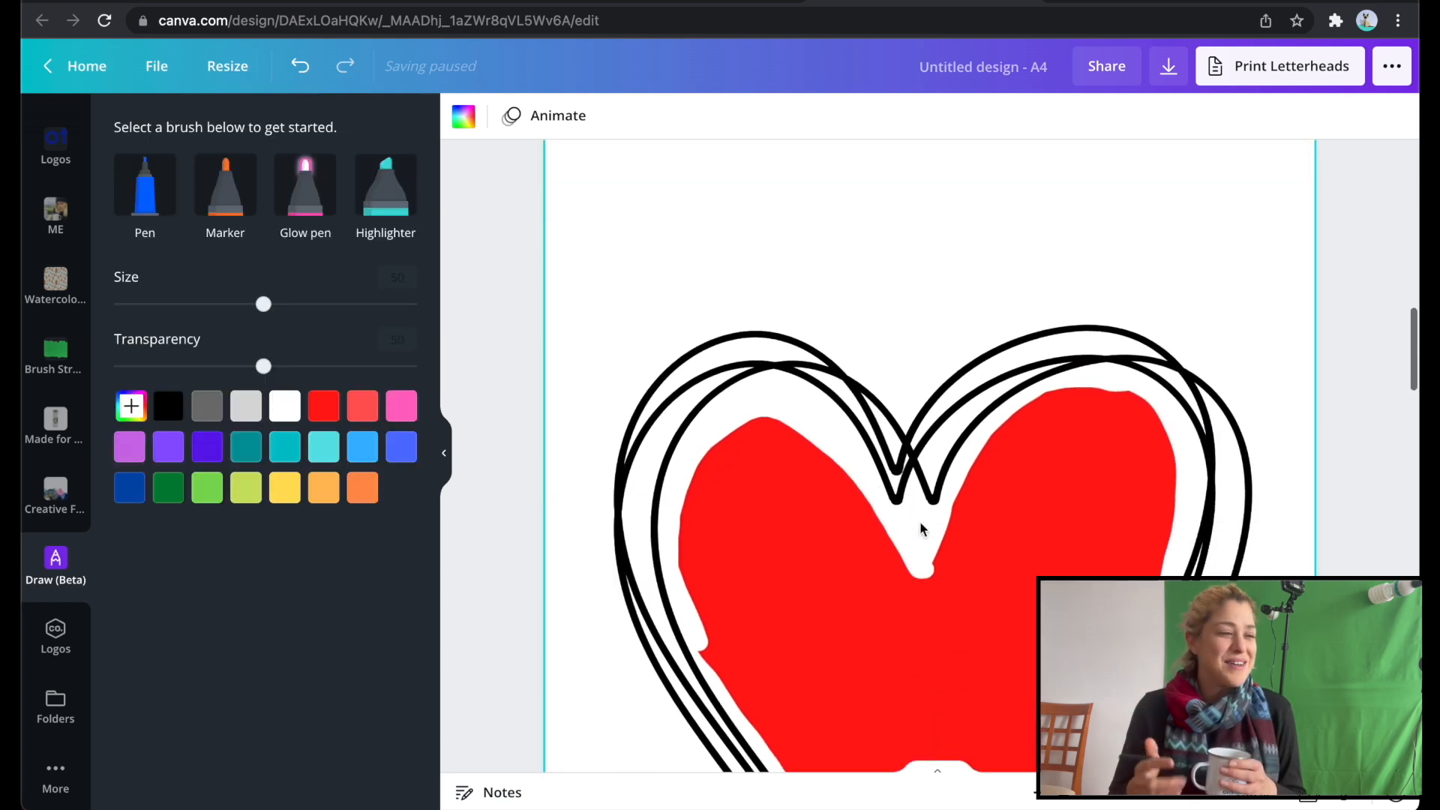
scroll("down", 3)
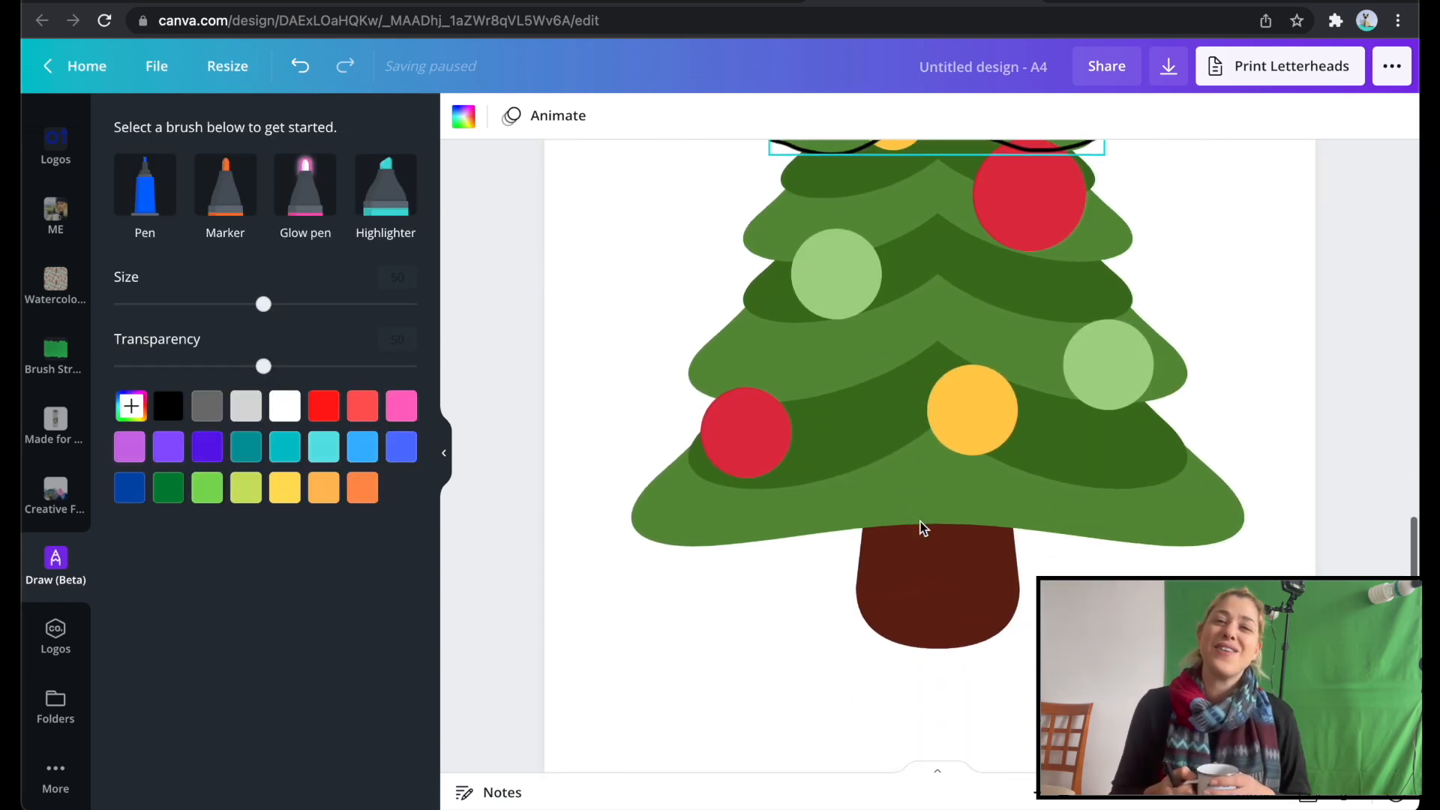